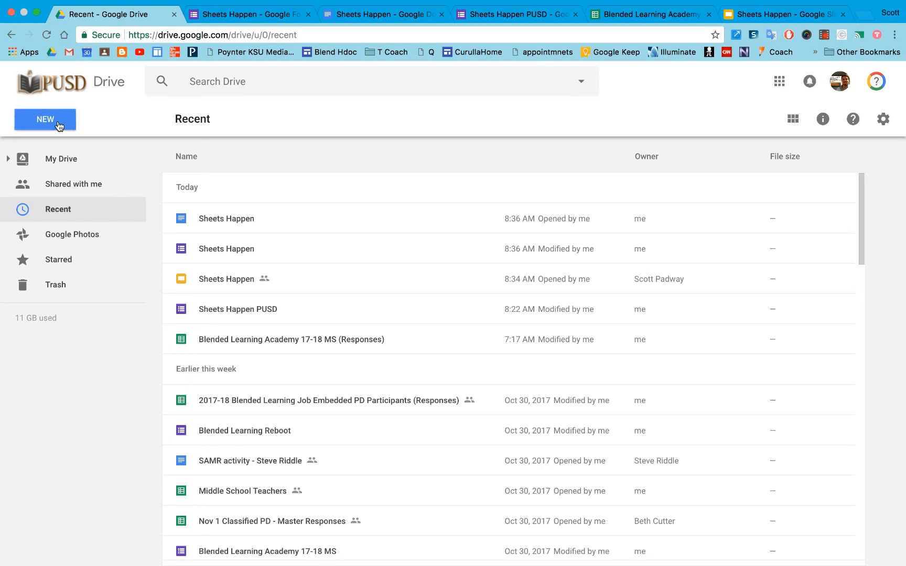
Open the existing Sheets Happen PUSD form from Drive's Recent list into the Forms editor.
left_click(44, 119)
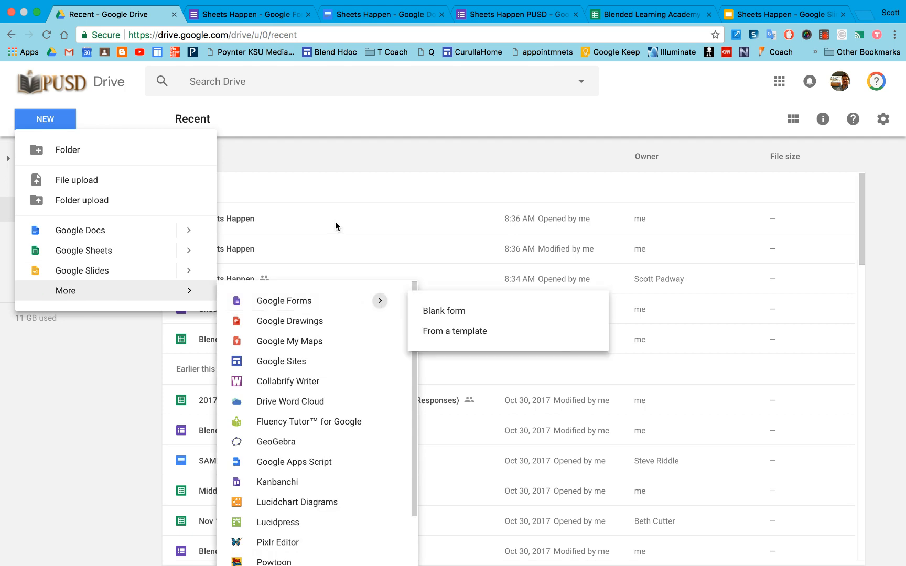
left_click(337, 225)
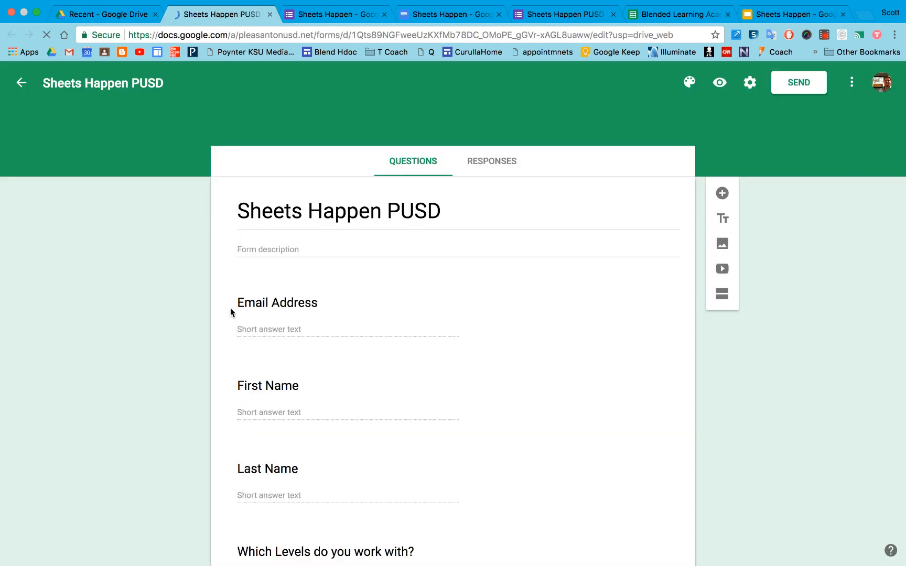
Add a new blank multiple-choice question at the top of the form, above Email Address.
left_click(338, 211)
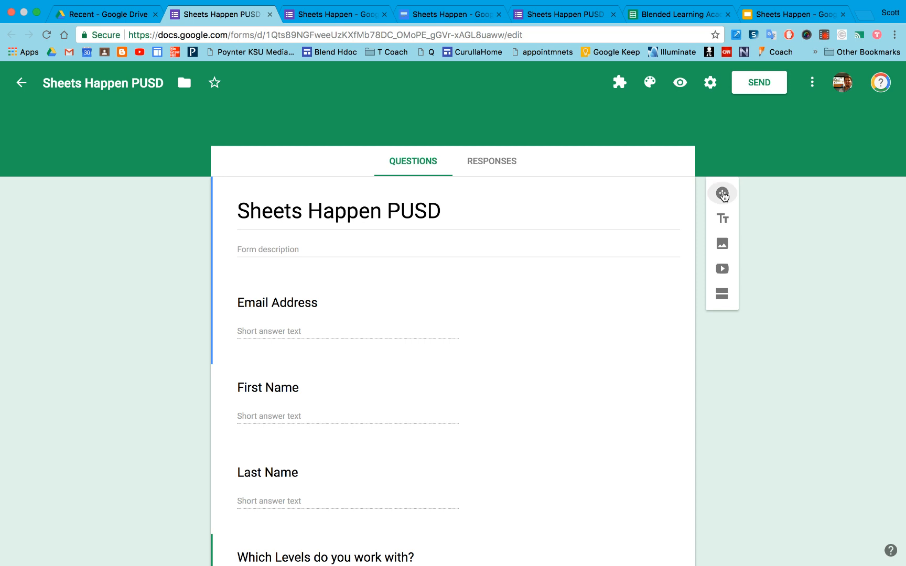
left_click(721, 194)
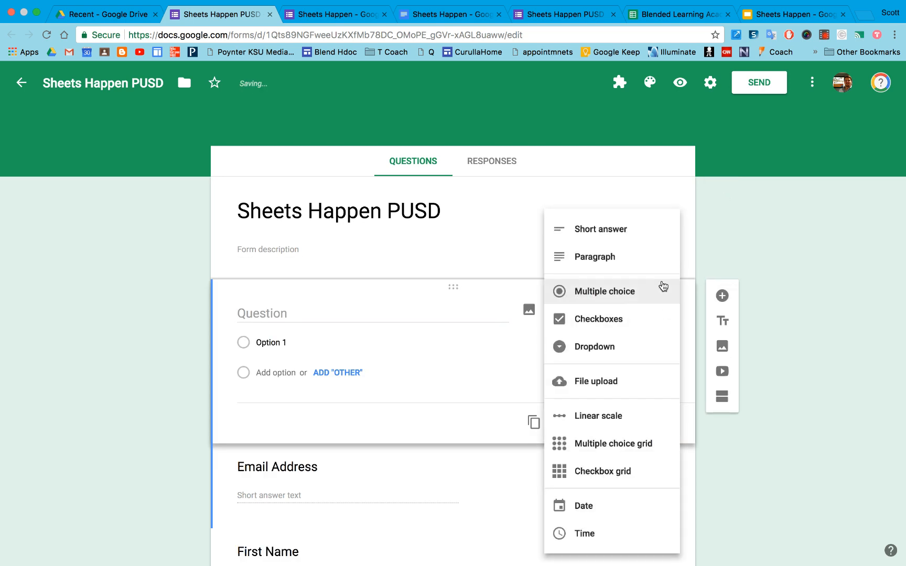
mouse_move(645, 285)
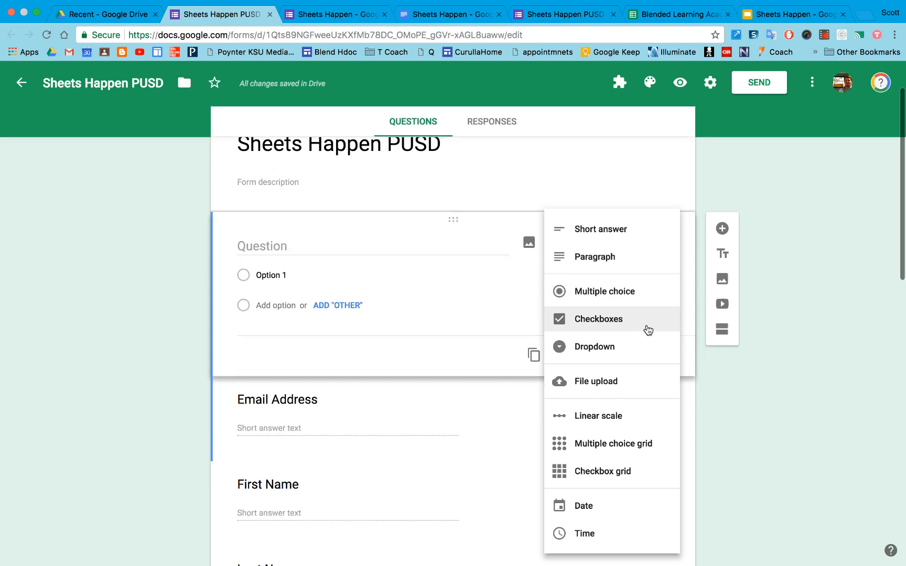
mouse_move(652, 506)
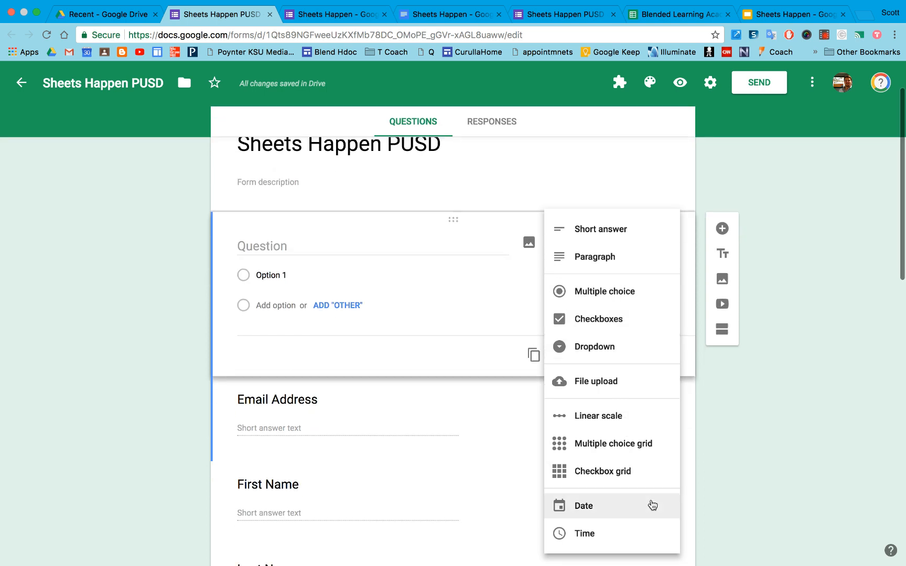
mouse_move(803, 486)
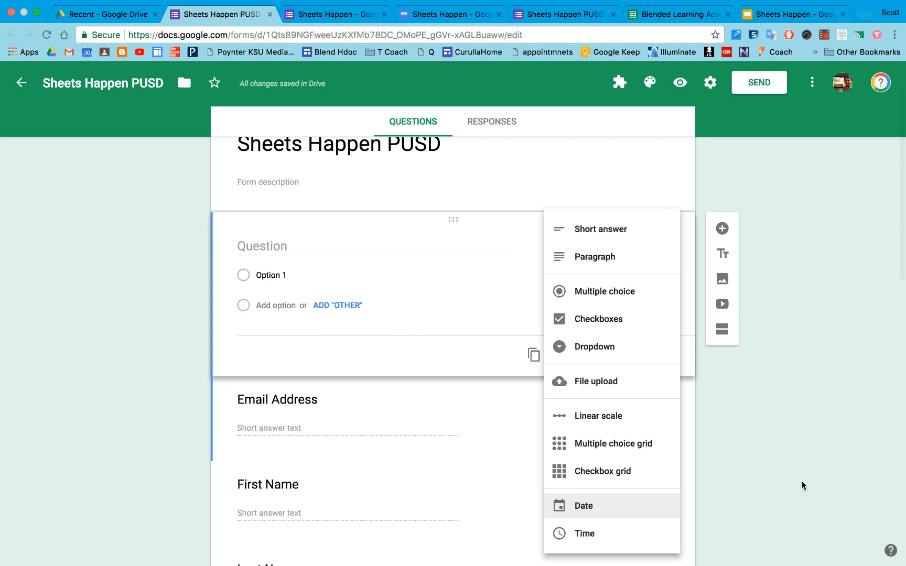
mouse_move(735, 408)
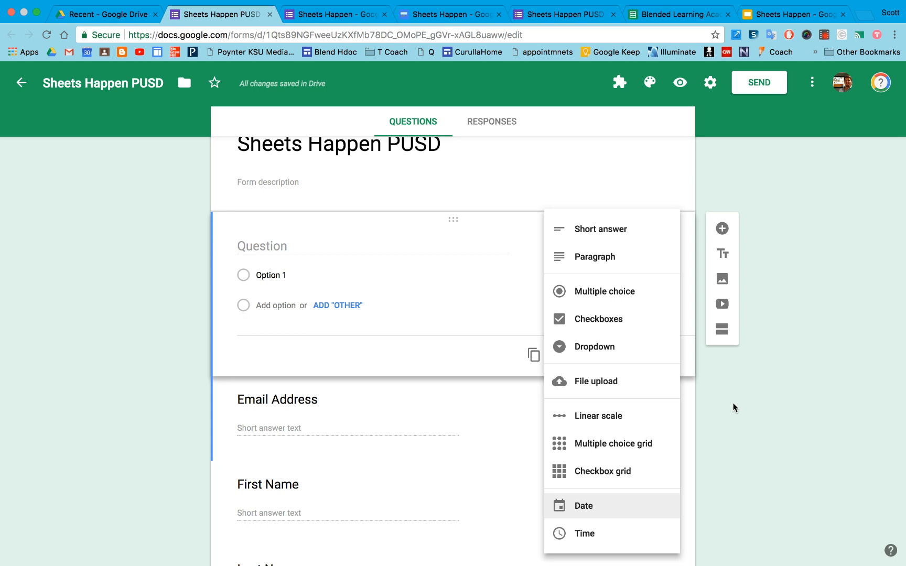
Title the new question 'What is your name?' as a short-answer question.
left_click(604, 290)
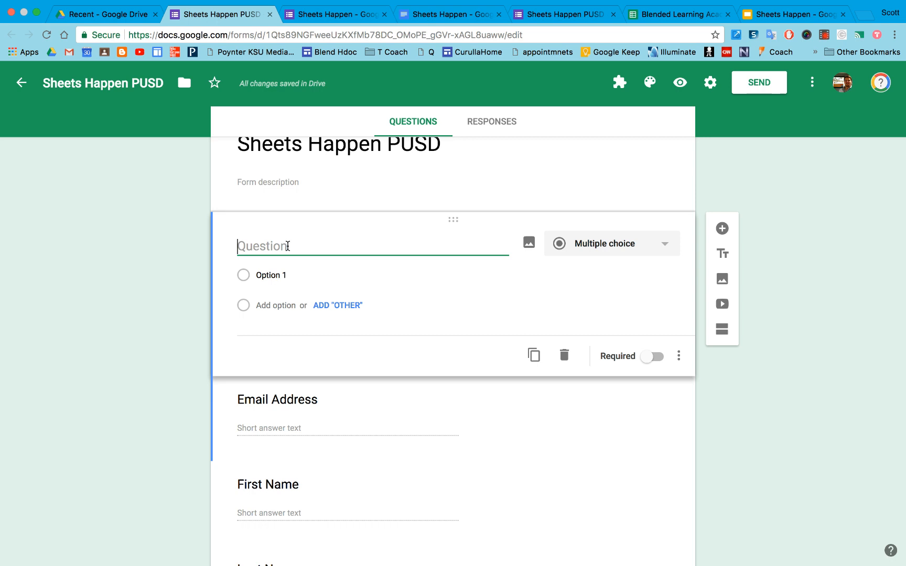
type("What is your name?")
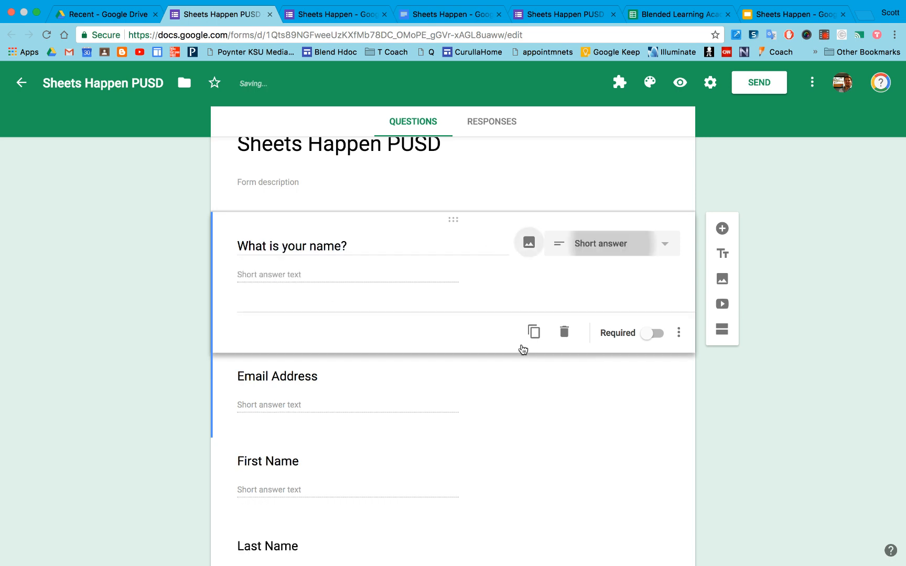
mouse_move(527, 242)
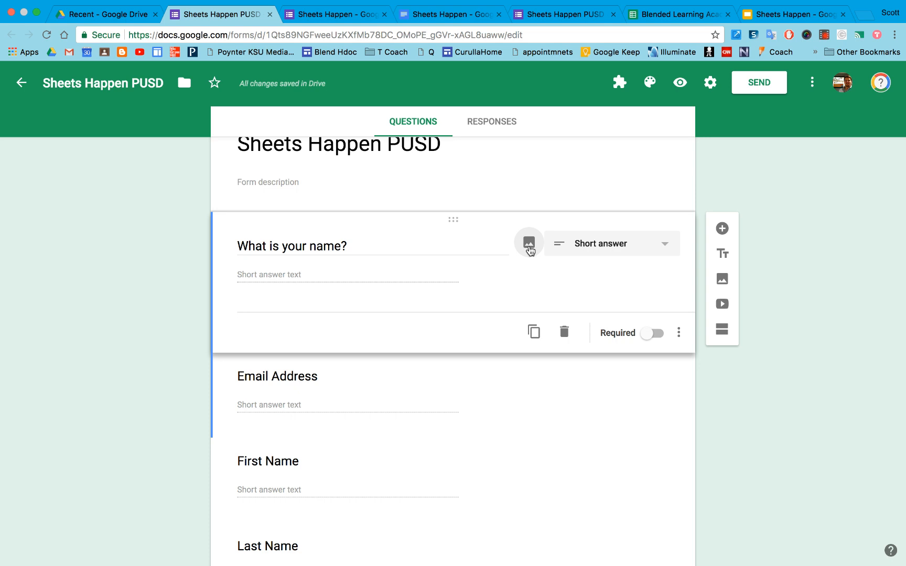
mouse_move(532, 248)
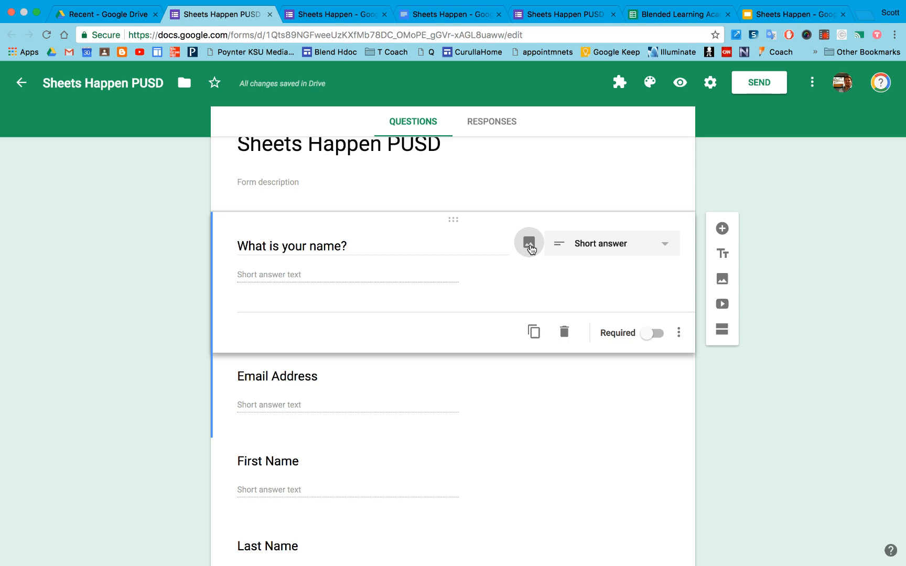
Attach the purple Forms logo image, found by searching 'Forms', to the name question.
left_click(529, 243)
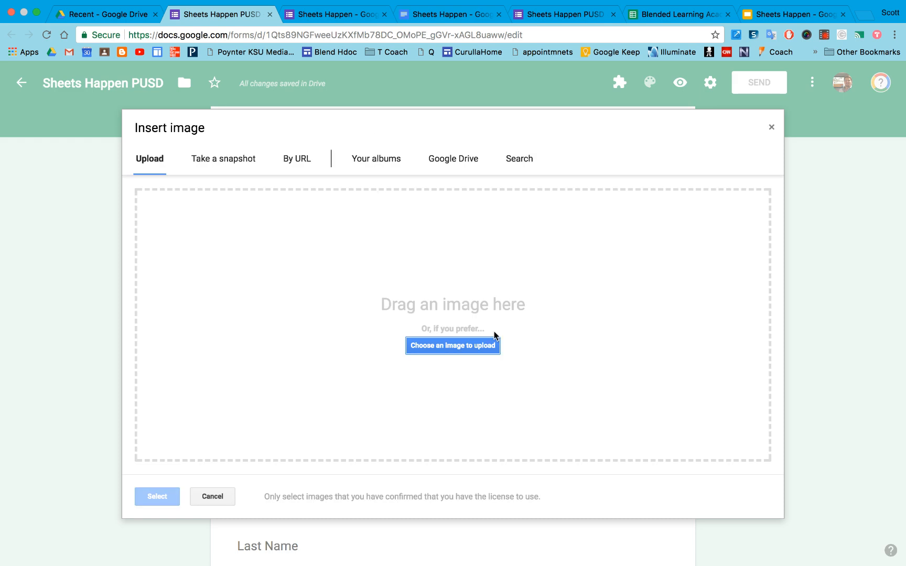
mouse_move(518, 158)
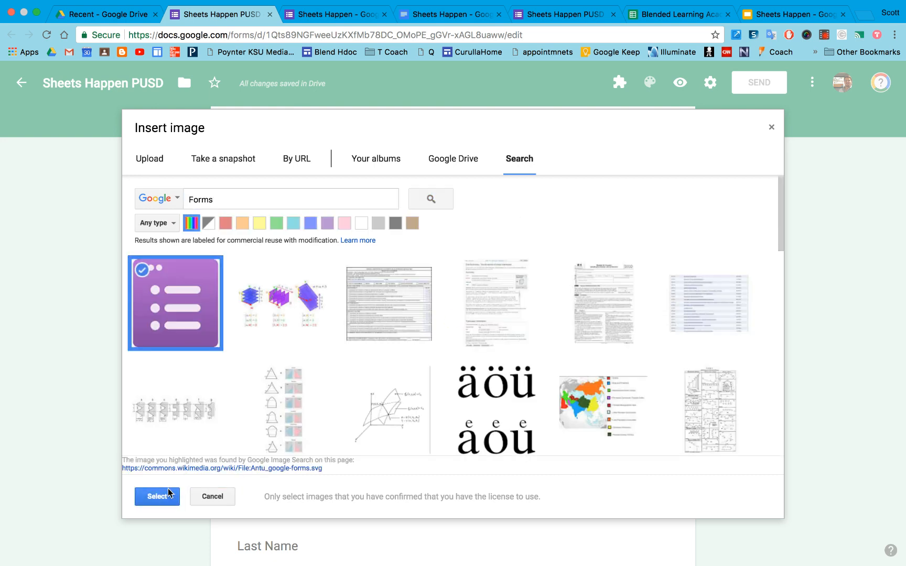
left_click(156, 496)
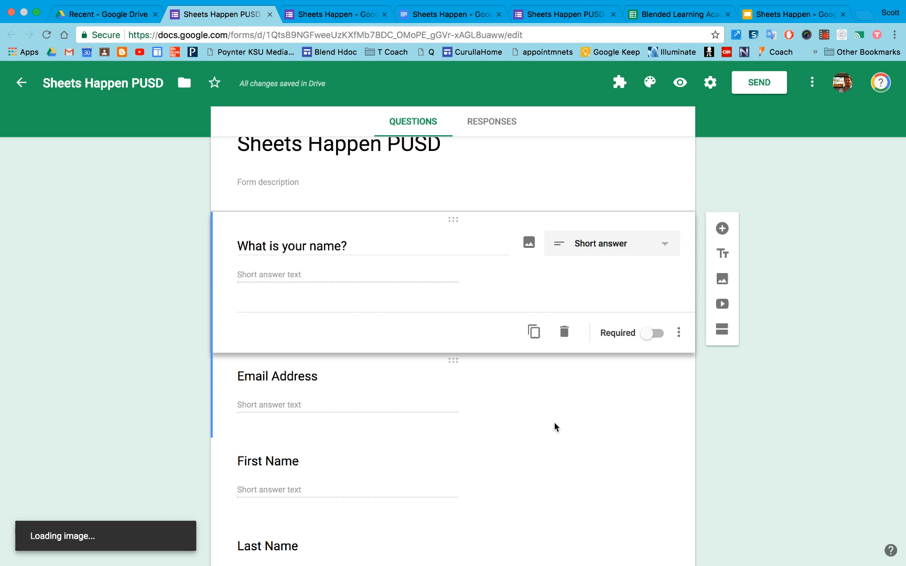
left_click(529, 242)
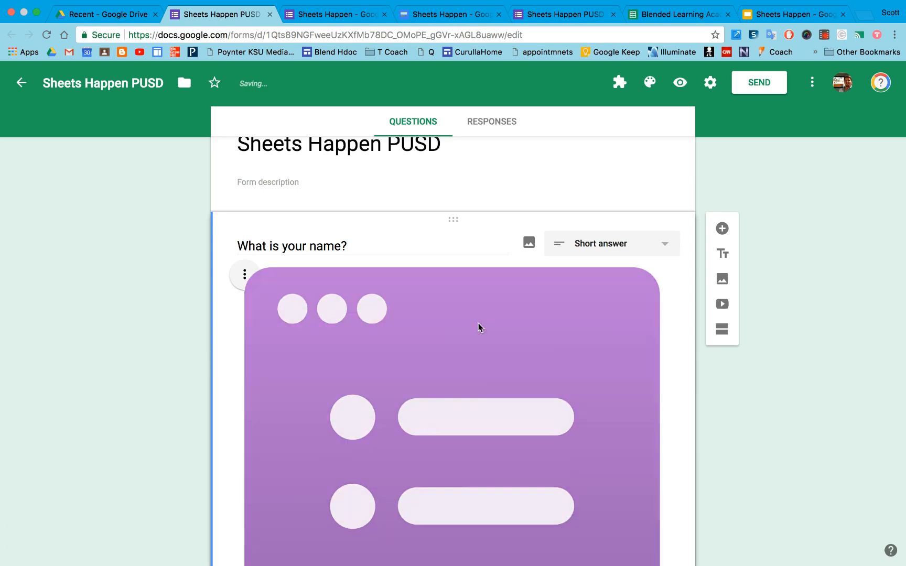
scroll("down", 3)
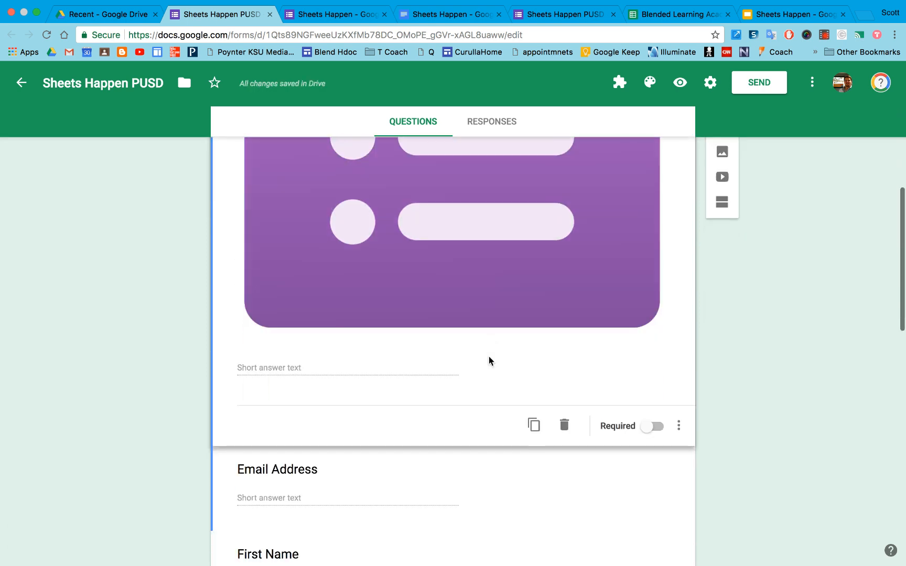
Delete the 'What is your name?' question with its image and review the remaining questions.
left_click(564, 426)
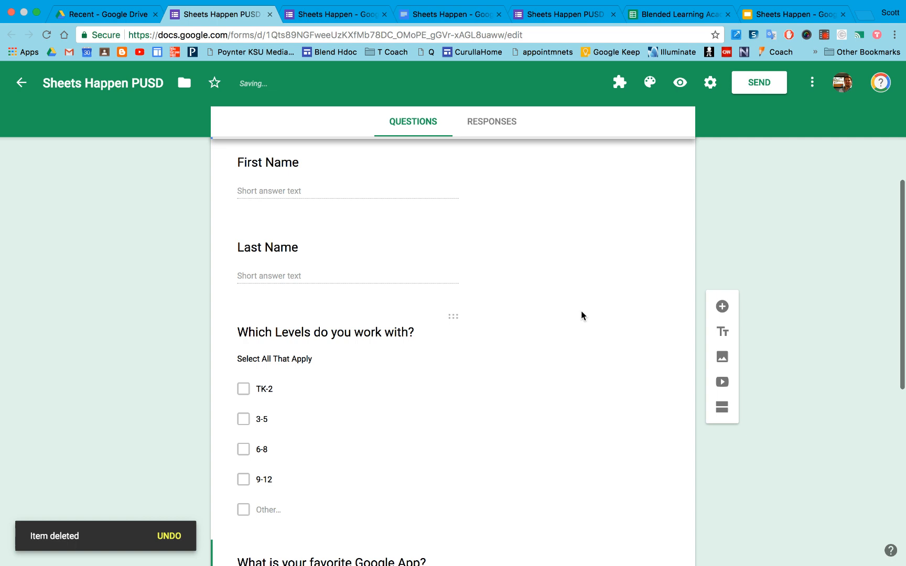
scroll("down", 3)
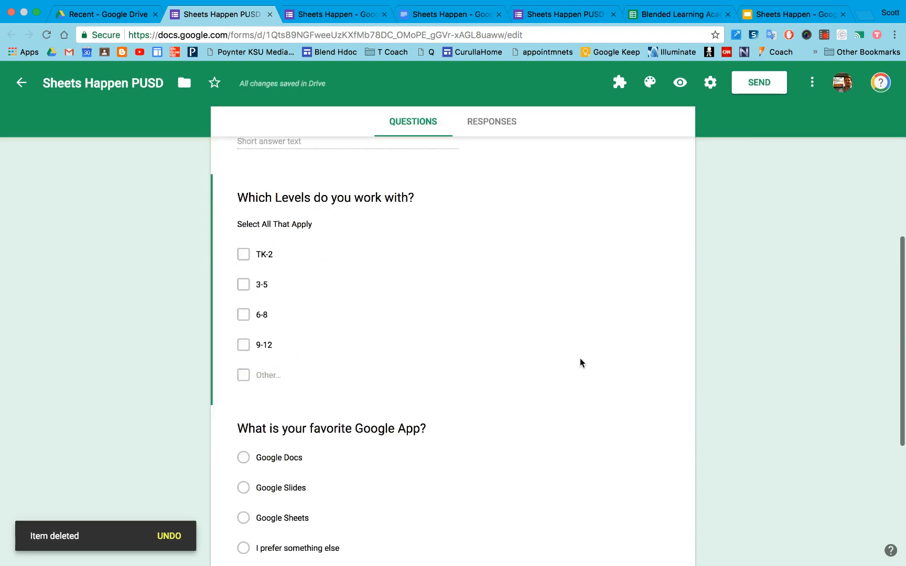
scroll("down", 3)
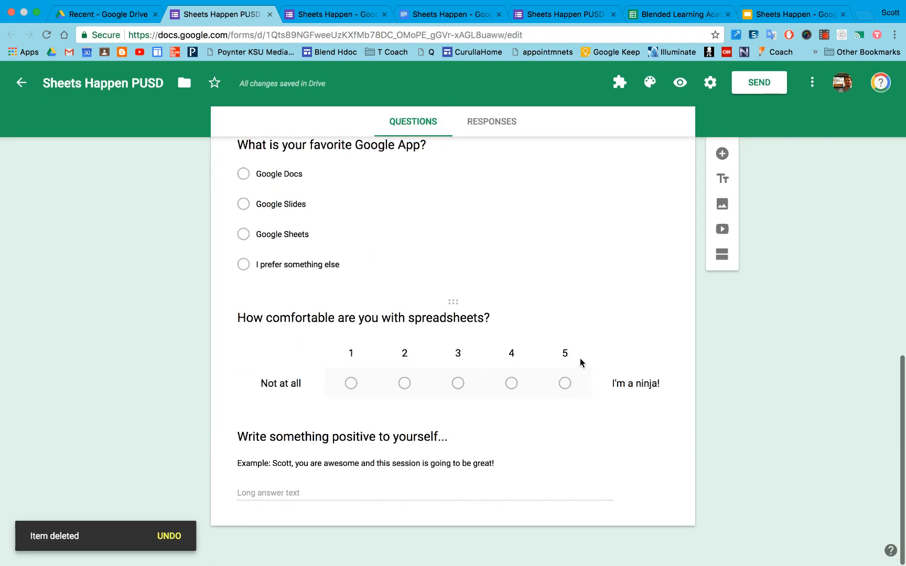
scroll("up", 3)
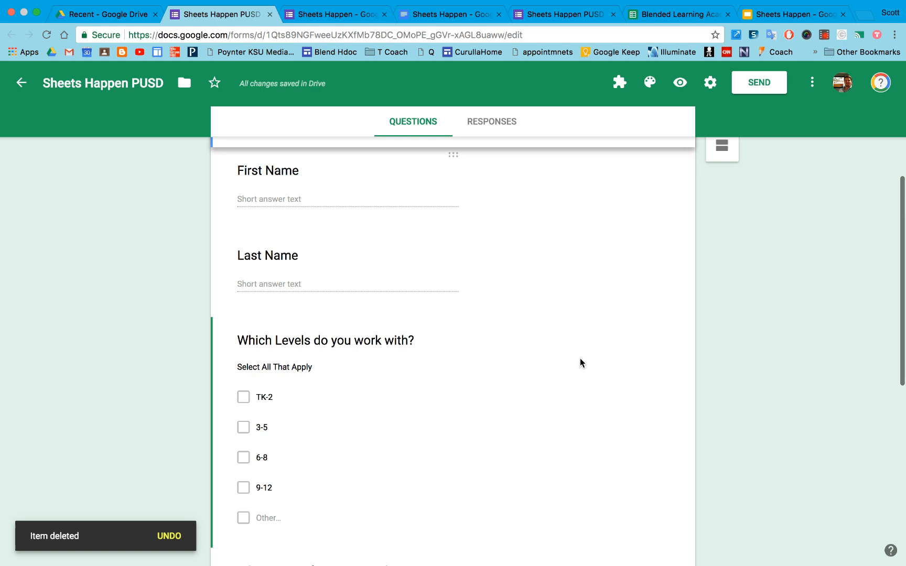
scroll("down", 3)
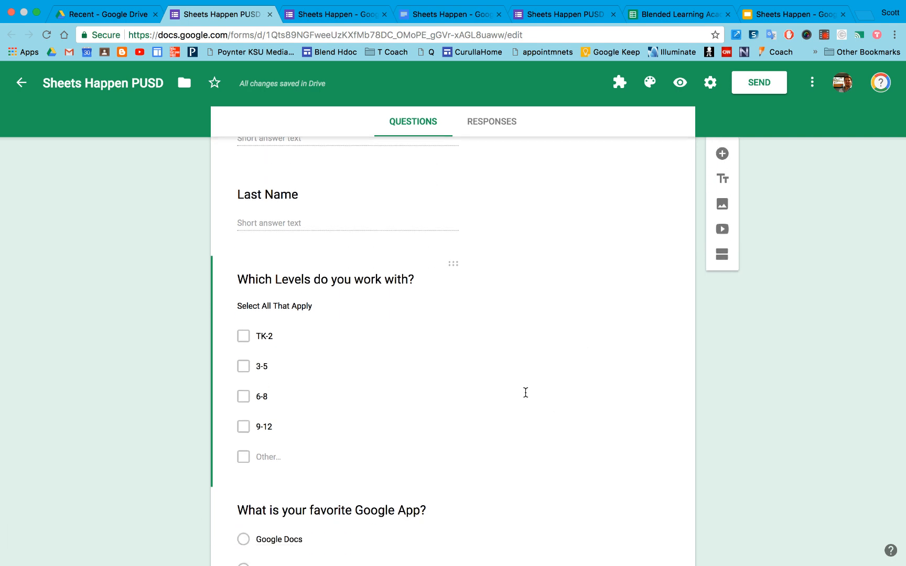
left_click(325, 279)
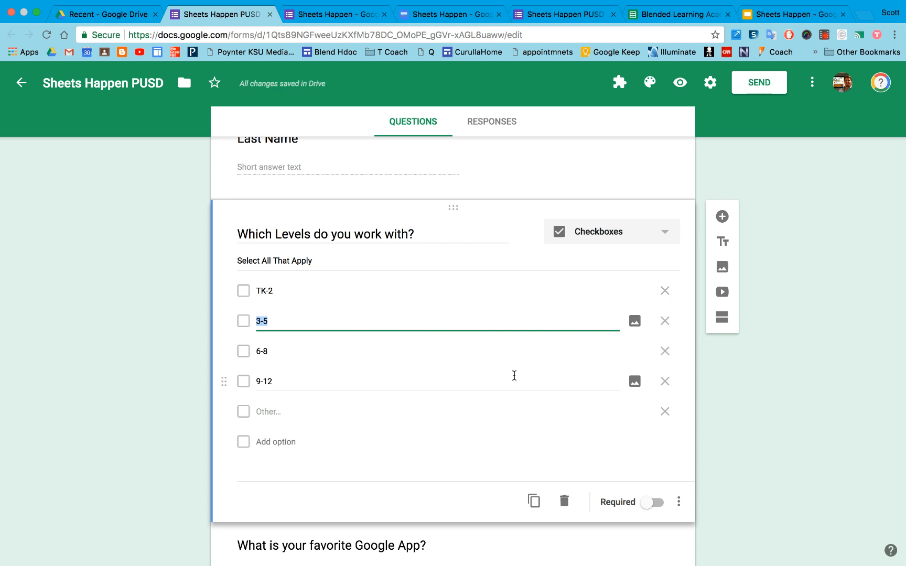
mouse_move(693, 471)
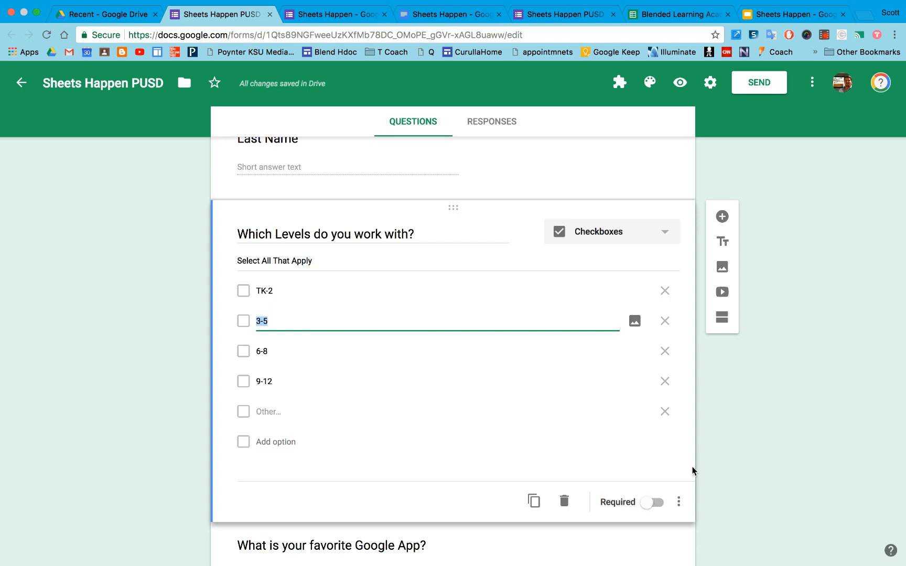
scroll("down", 3)
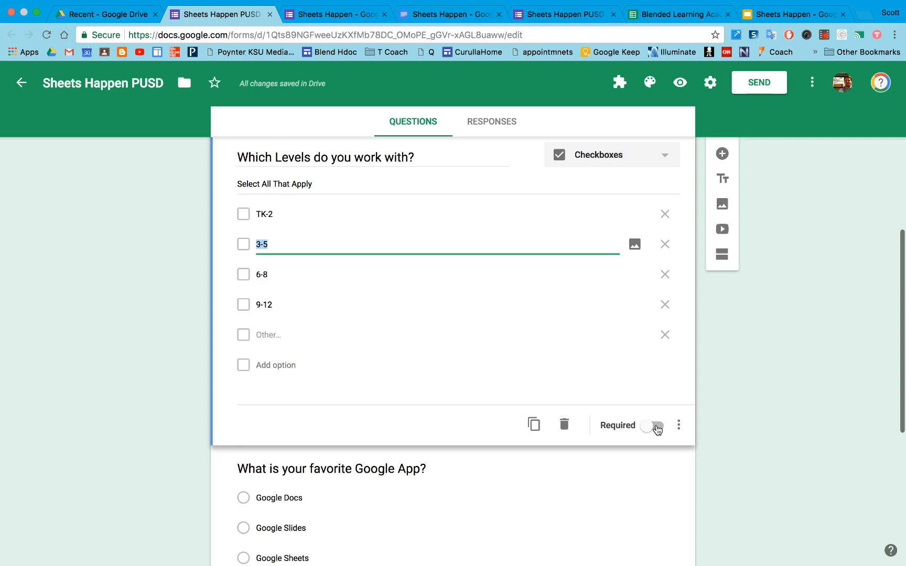
left_click(653, 426)
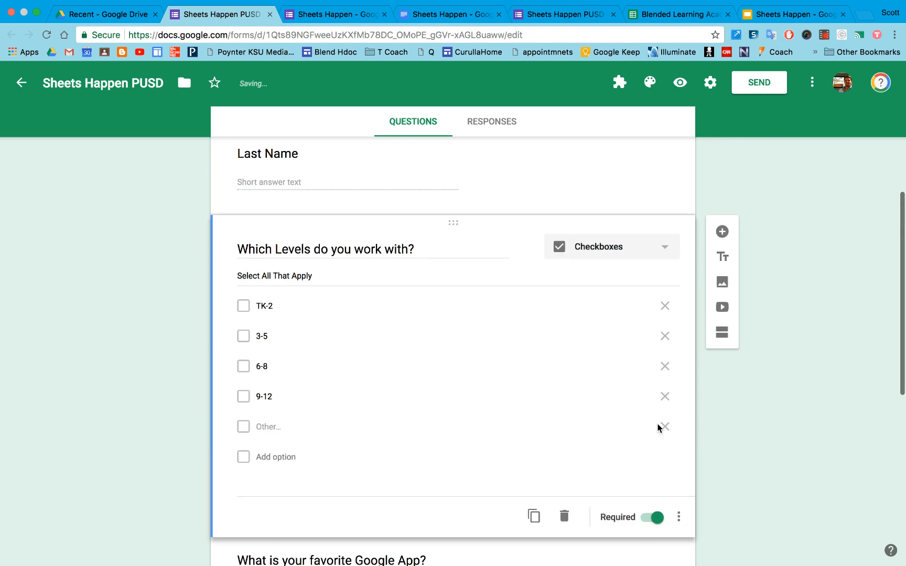
scroll("down", 3)
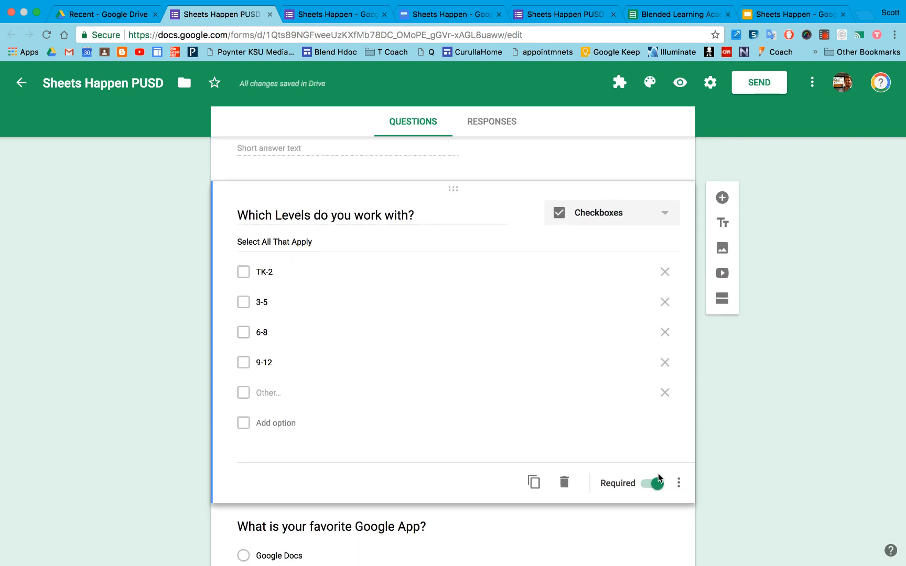
left_click(655, 483)
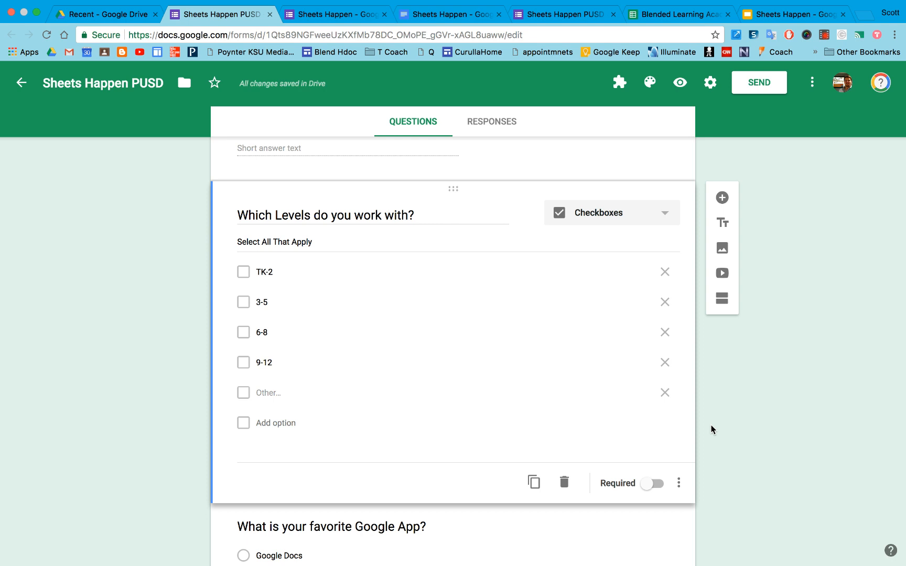
mouse_move(681, 484)
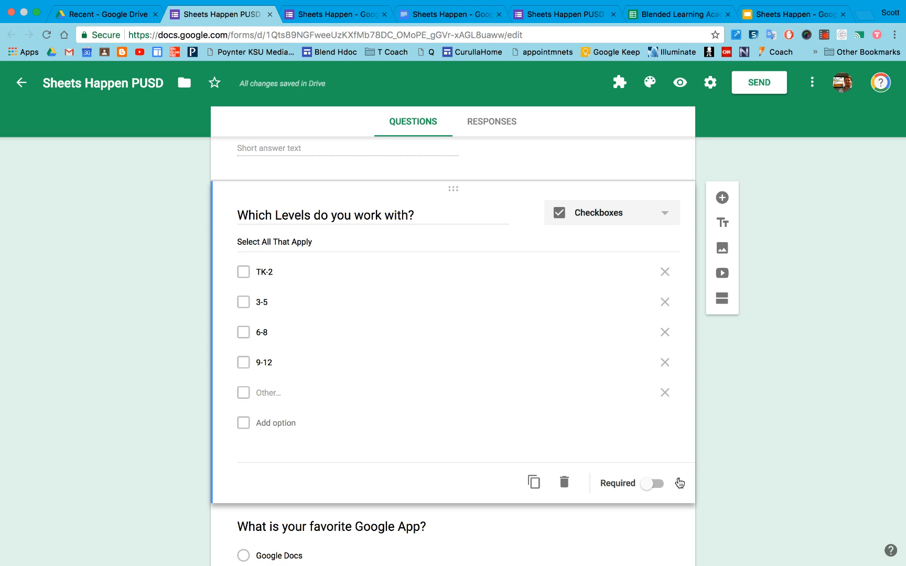
Add a 'Select at least' response validation rule to the Which Levels checkbox question.
left_click(681, 482)
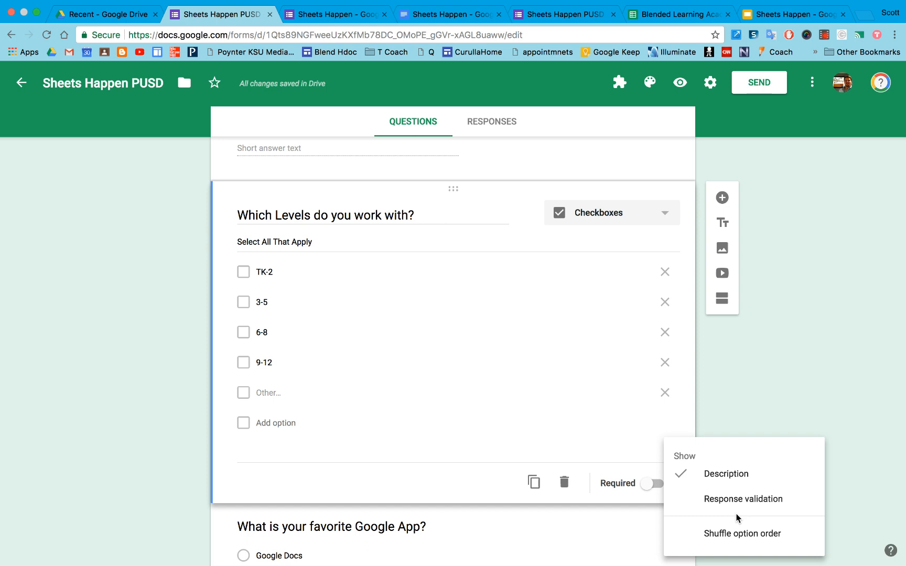
left_click(743, 499)
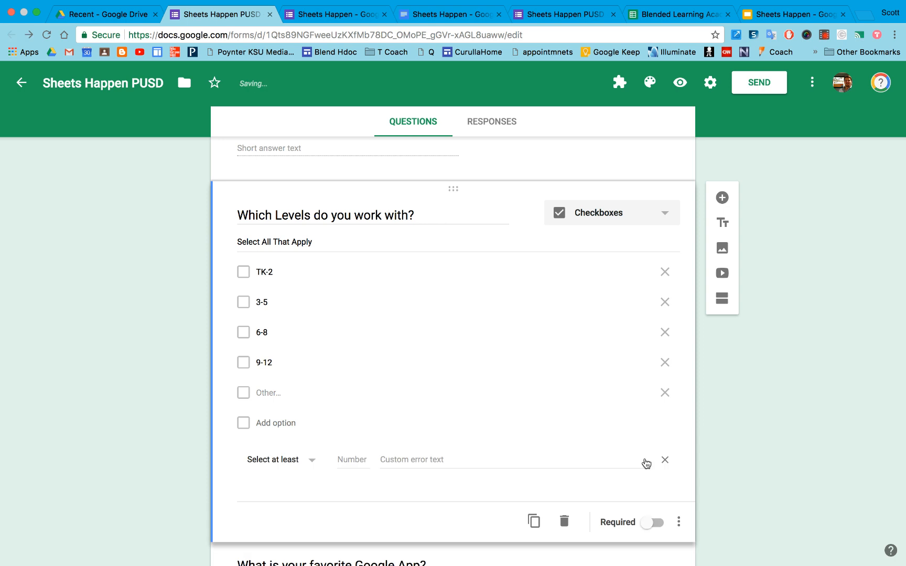
scroll("down", 3)
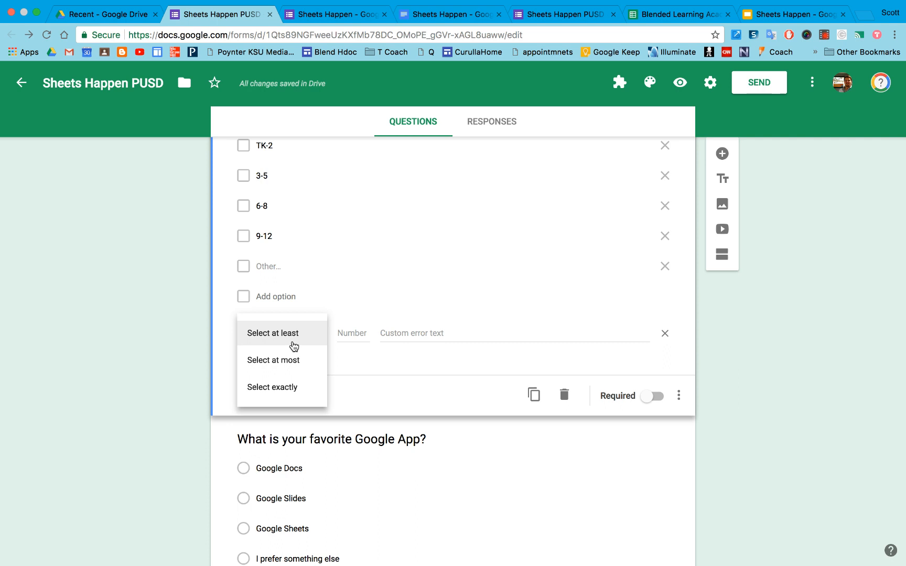
mouse_move(296, 367)
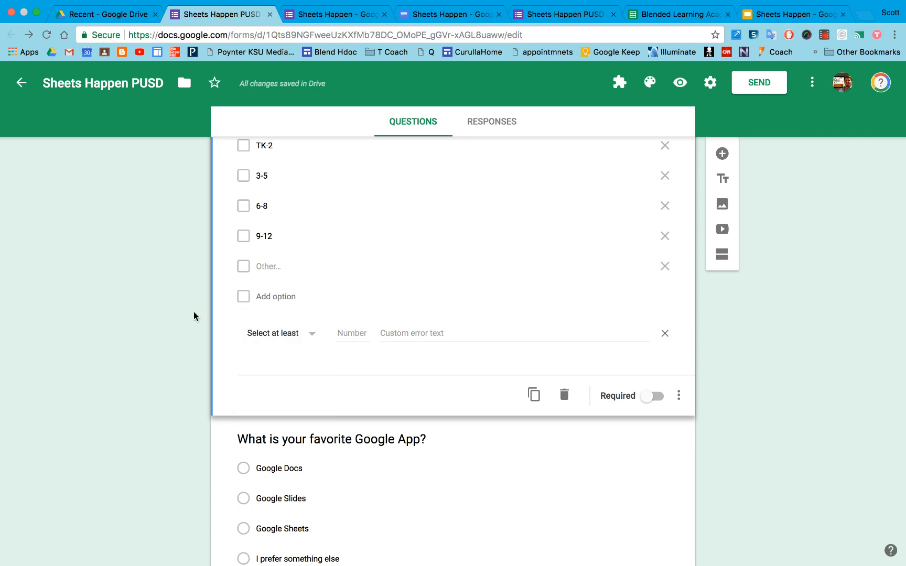
scroll("up", 3)
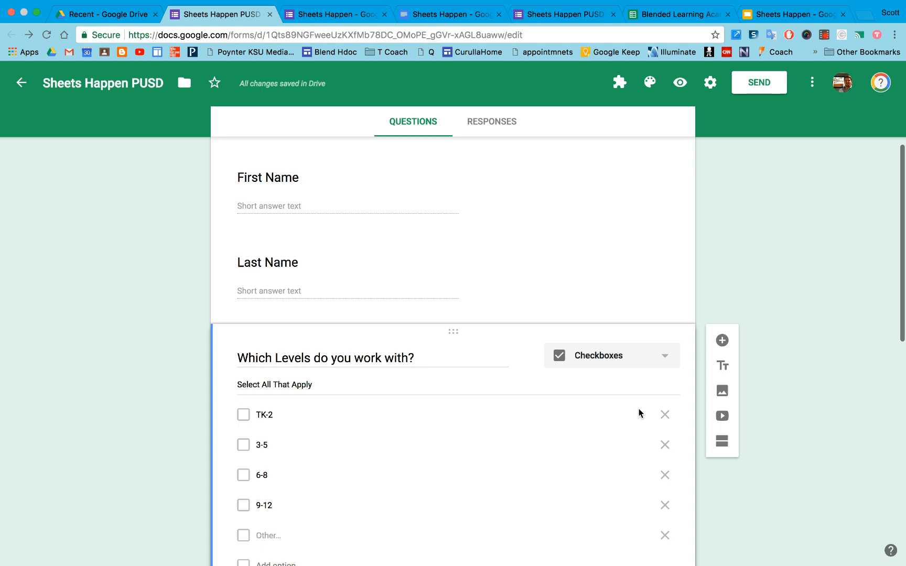
scroll("up", 3)
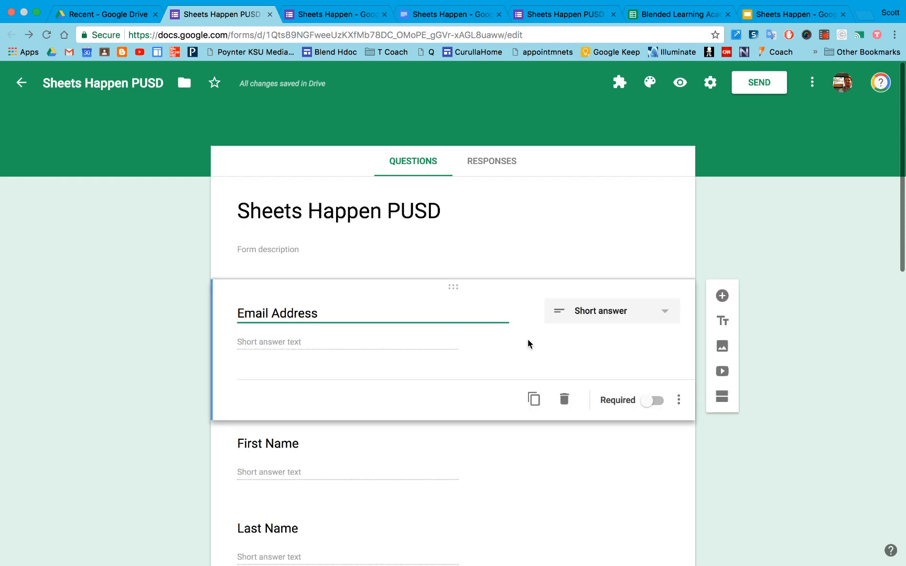
left_click(679, 400)
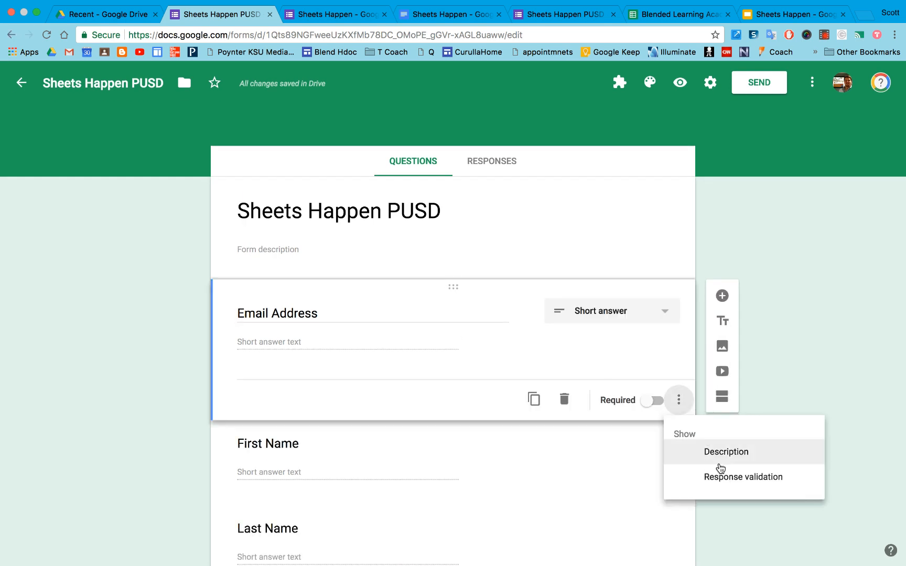
left_click(745, 477)
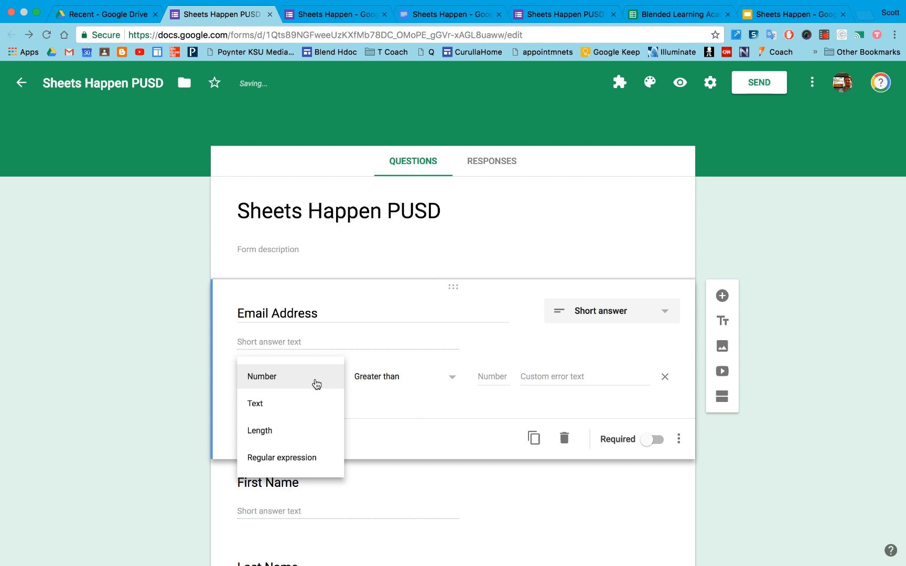
left_click(255, 404)
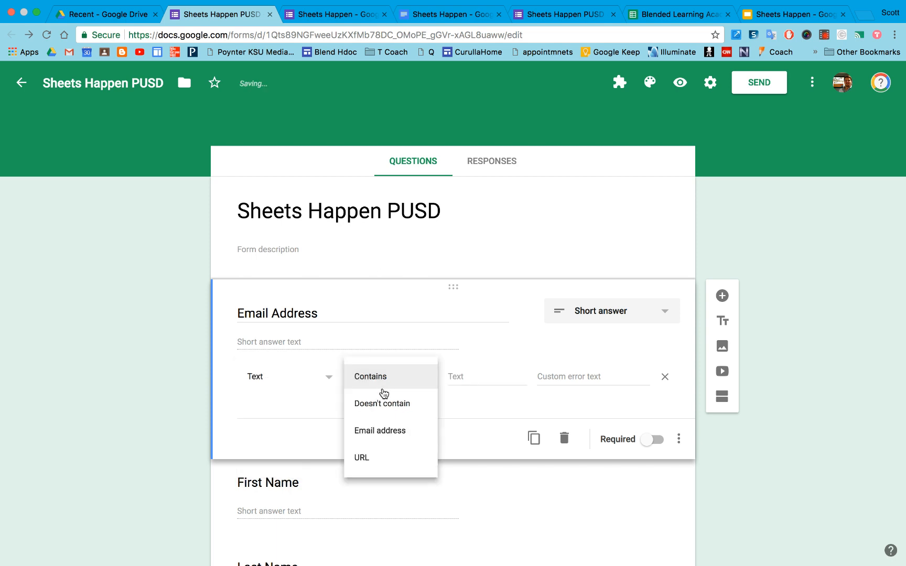
left_click(380, 431)
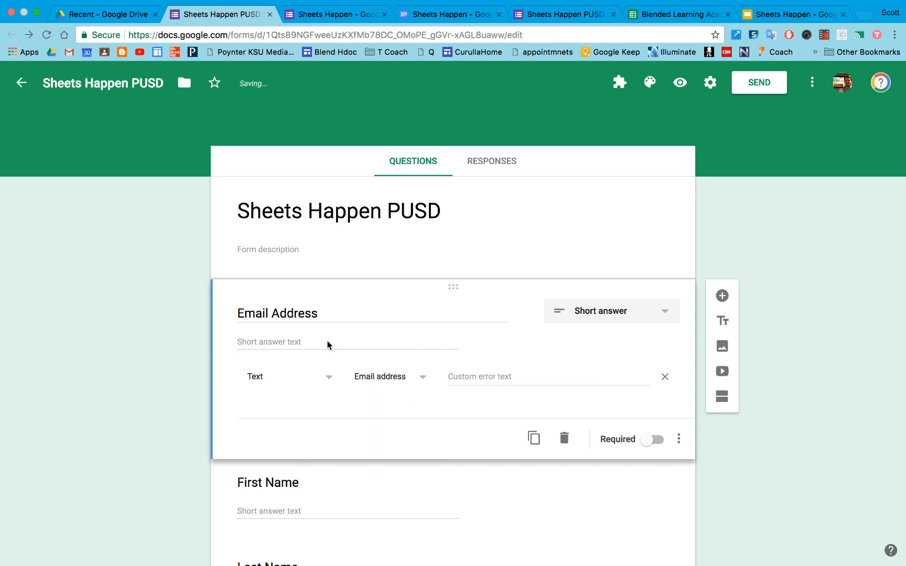
mouse_move(404, 410)
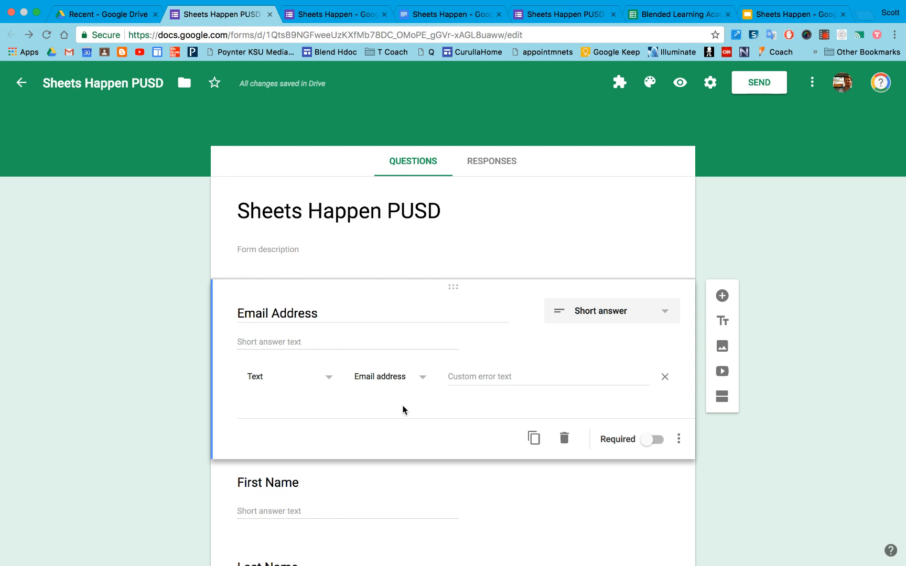
mouse_move(547, 440)
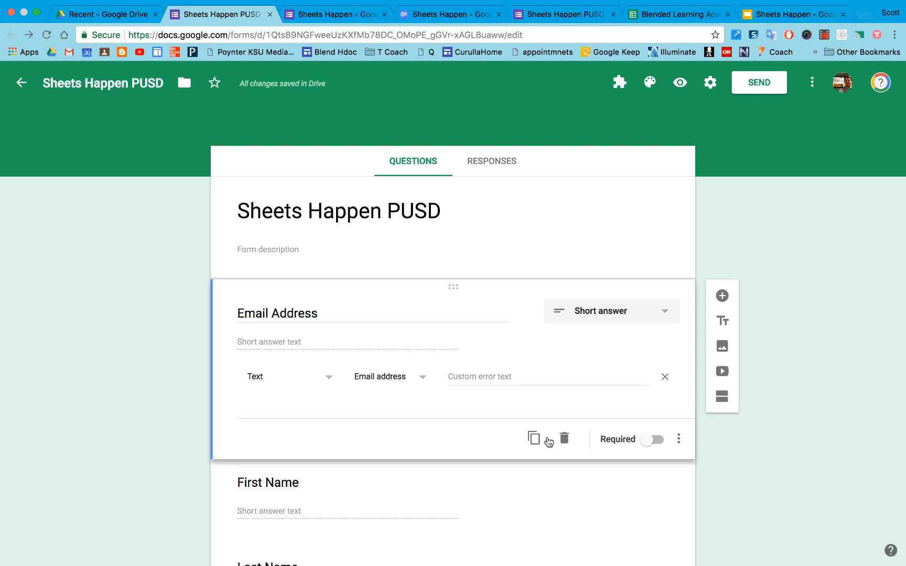
mouse_move(669, 383)
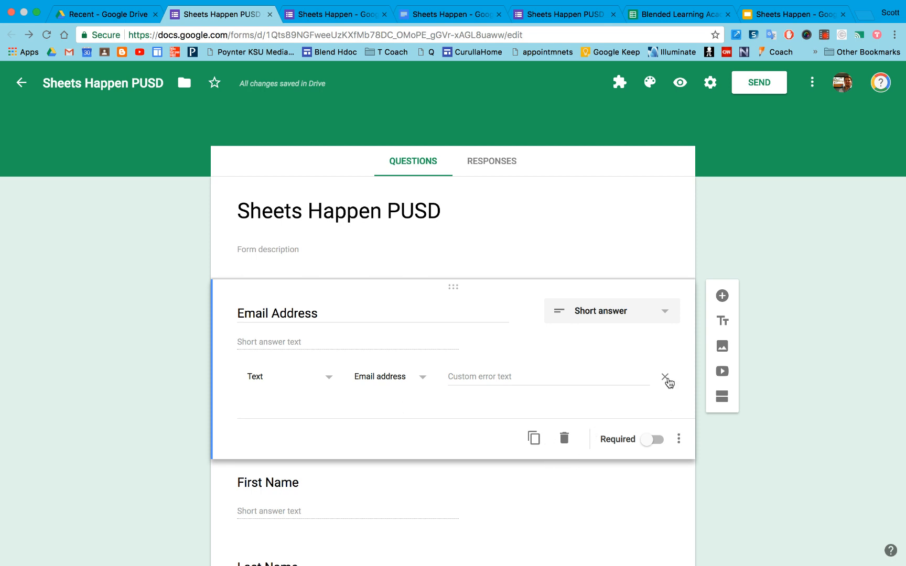
left_click(665, 376)
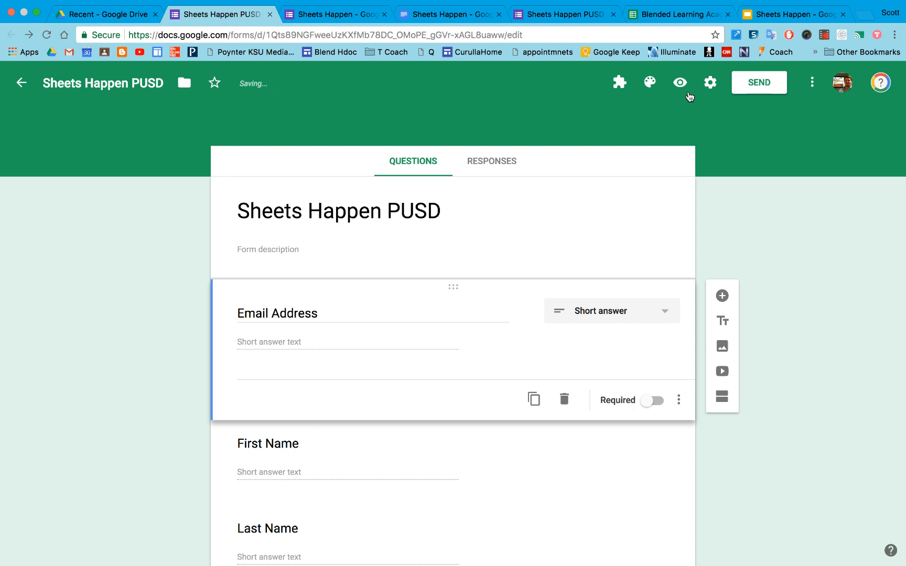
mouse_move(649, 82)
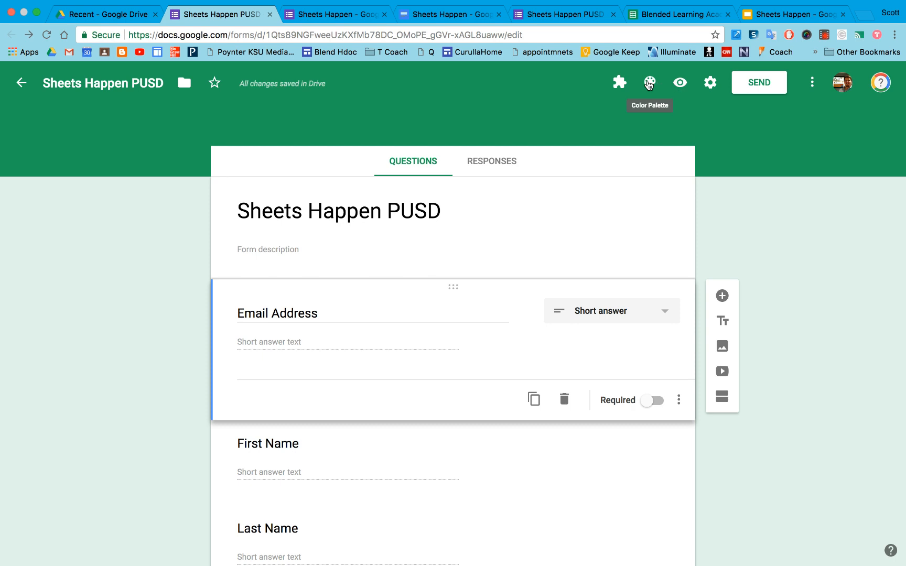
left_click(649, 82)
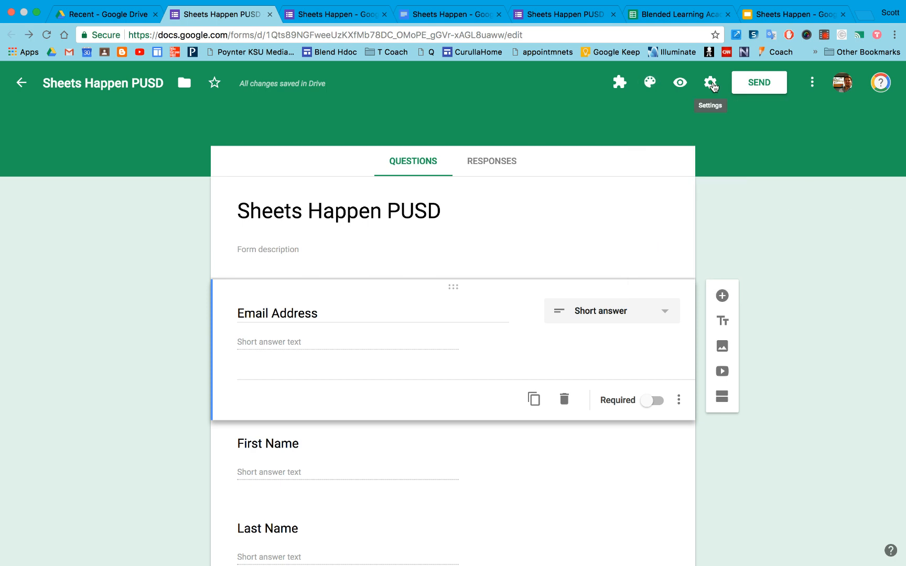
Enable email collection, on-request response receipts, district-only sign-in and a one-response limit in Settings.
left_click(711, 82)
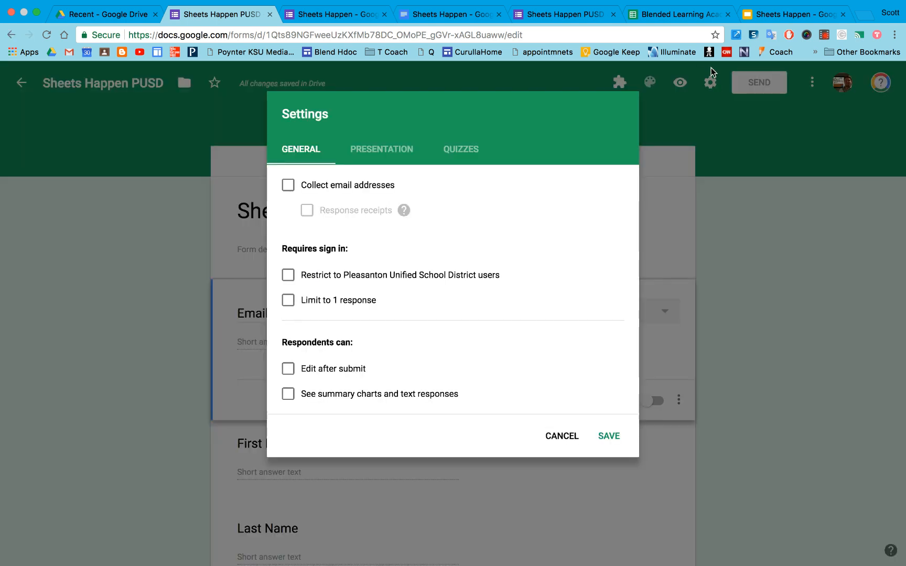
mouse_move(294, 190)
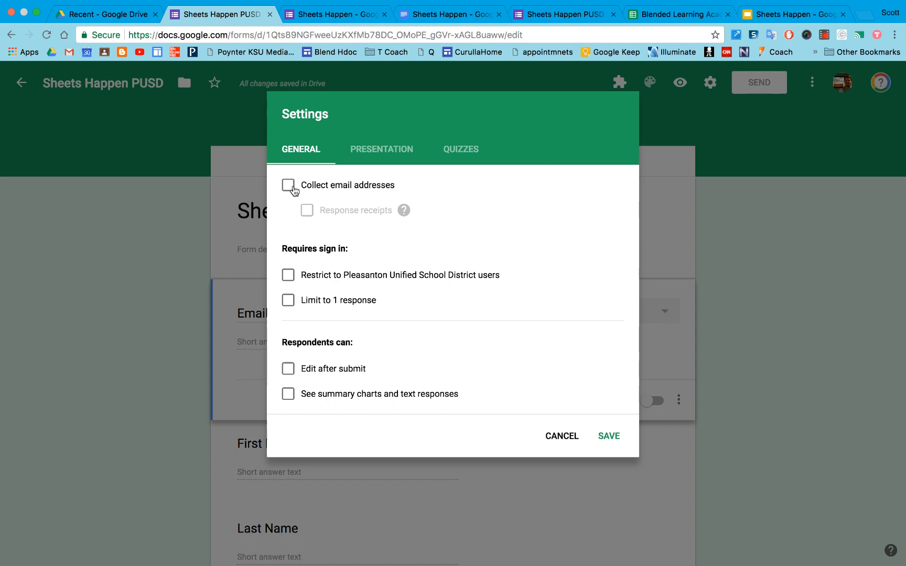
left_click(289, 184)
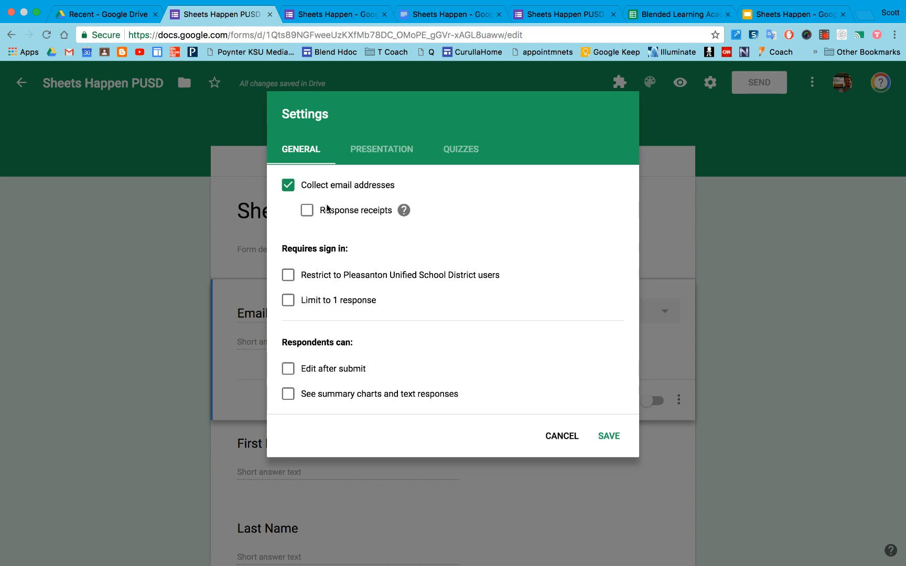
left_click(307, 210)
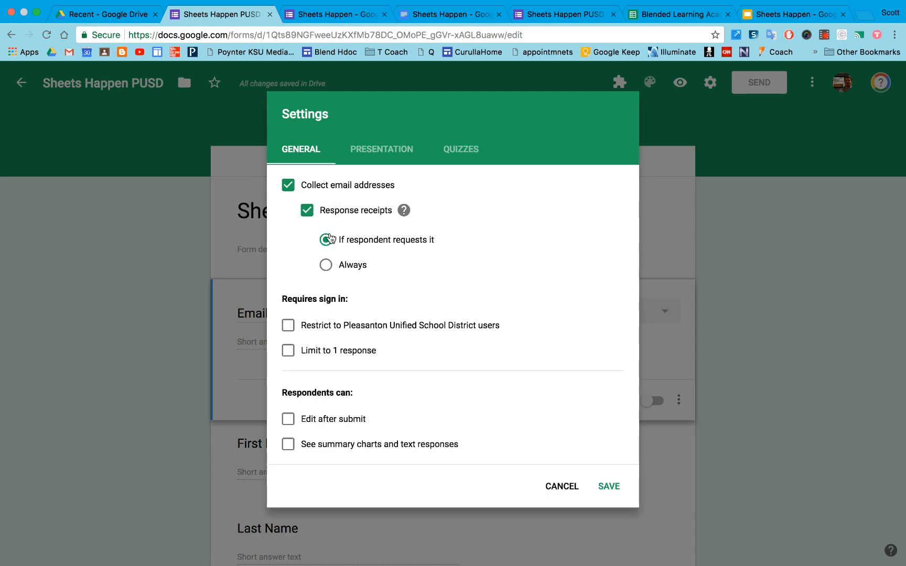
left_click(326, 241)
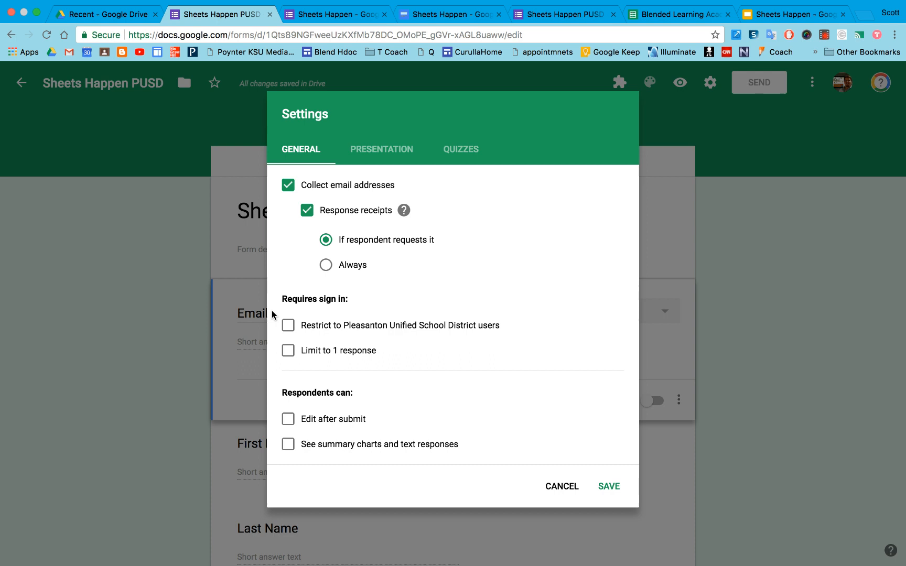
mouse_move(288, 328)
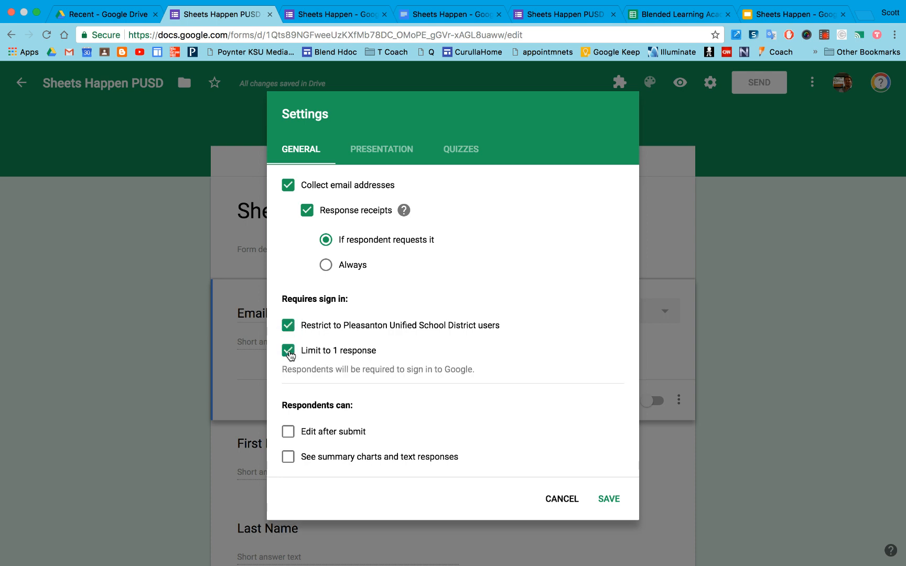
left_click(287, 350)
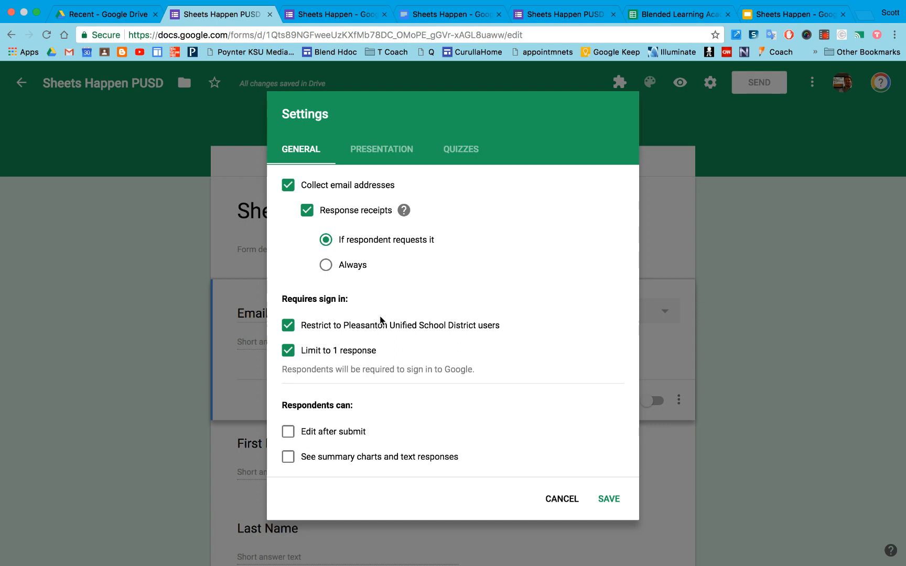
mouse_move(366, 300)
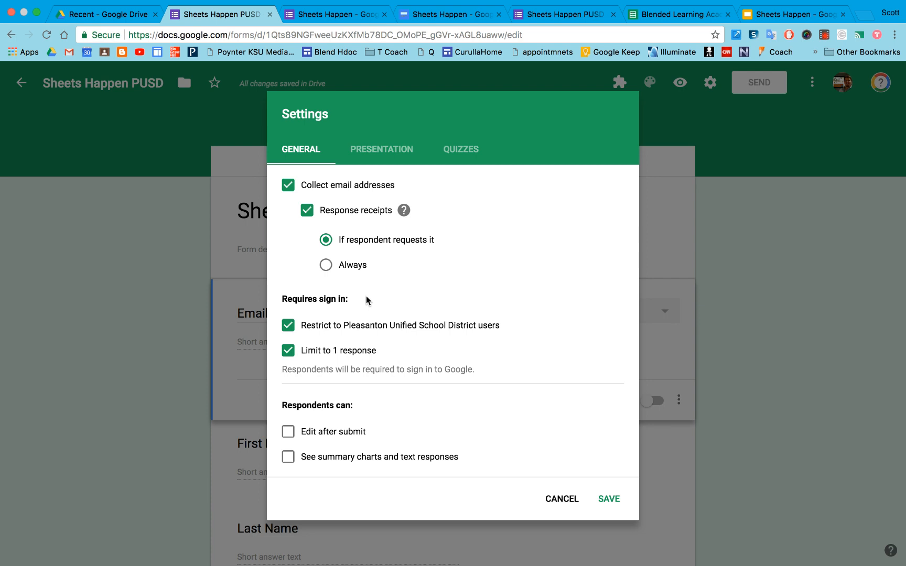
mouse_move(398, 397)
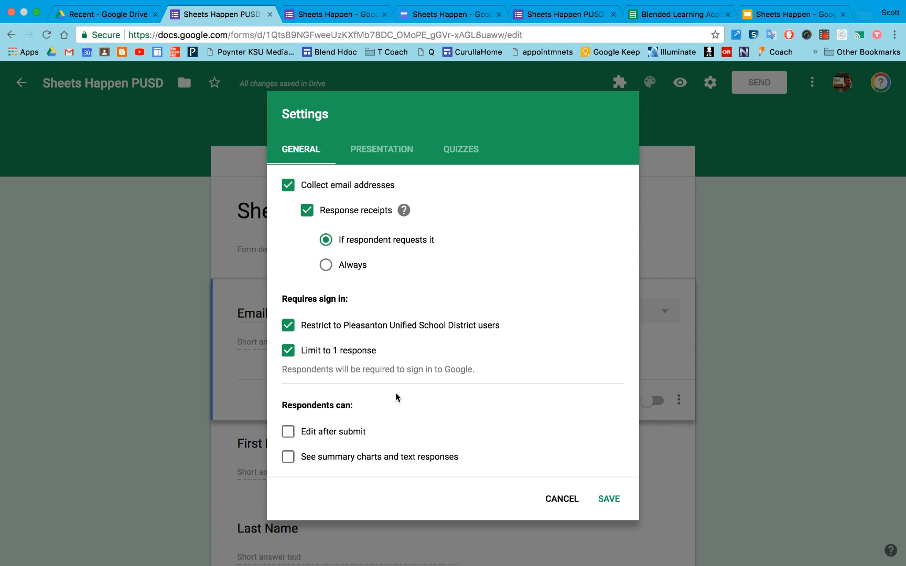
mouse_move(369, 434)
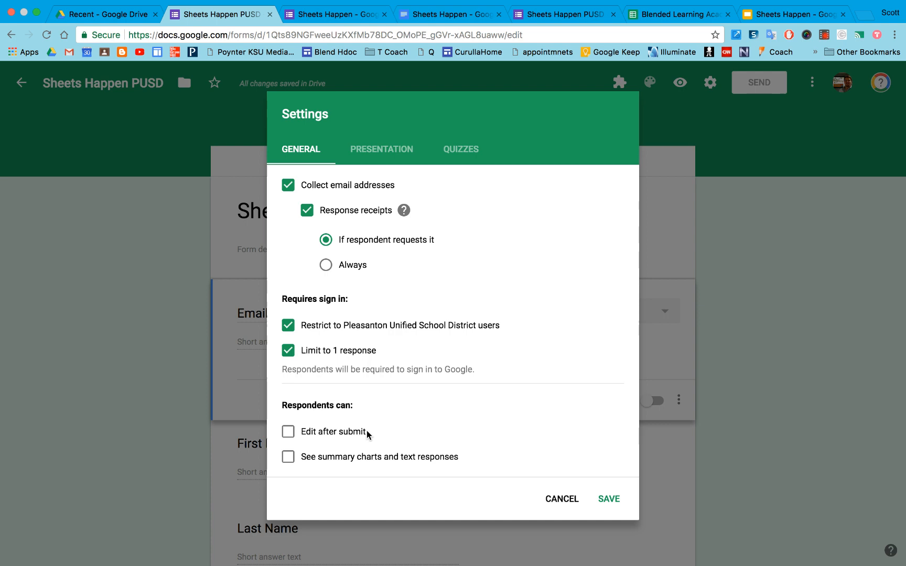
mouse_move(395, 442)
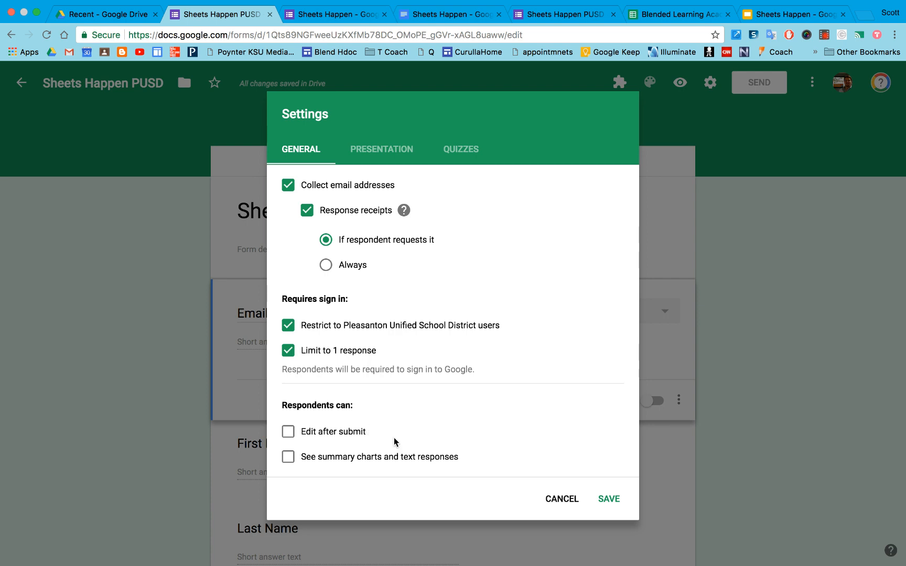
mouse_move(426, 467)
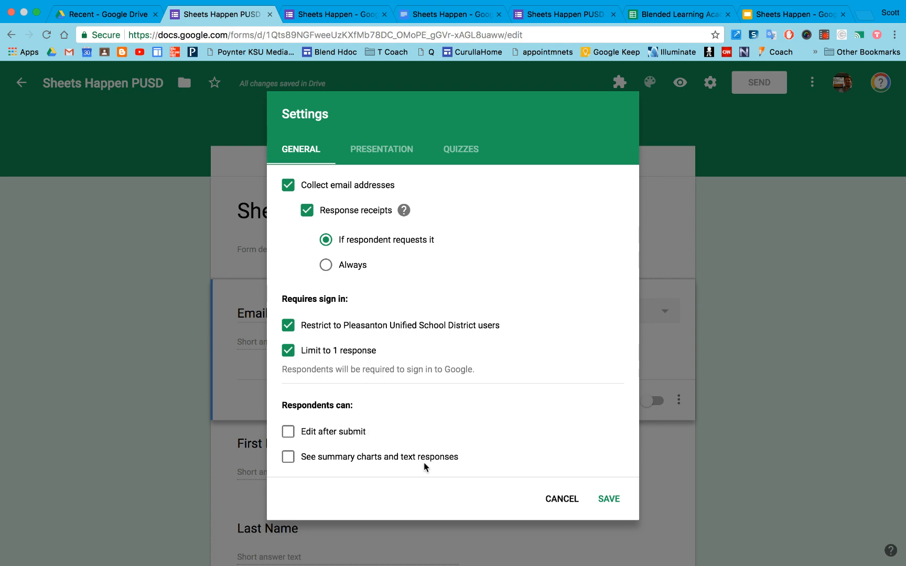
left_click(382, 149)
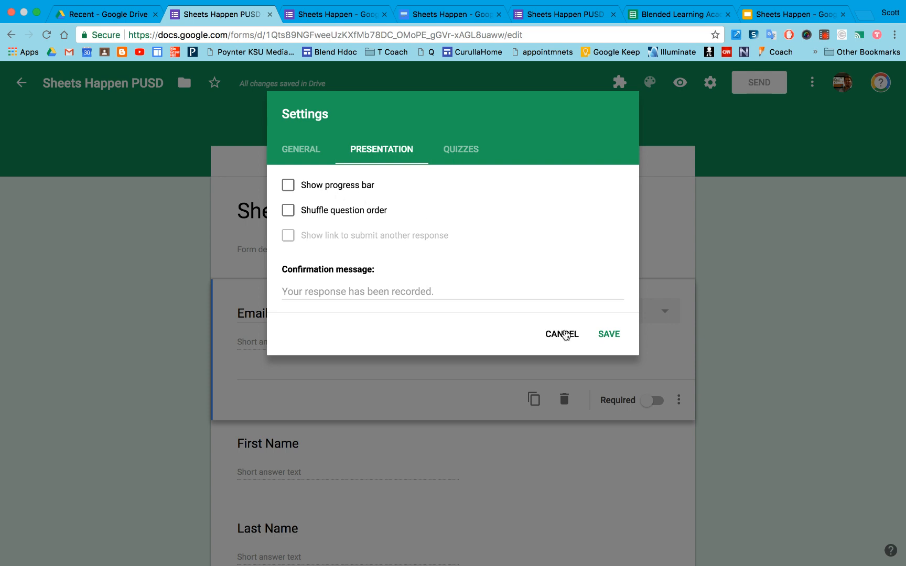
left_click(560, 333)
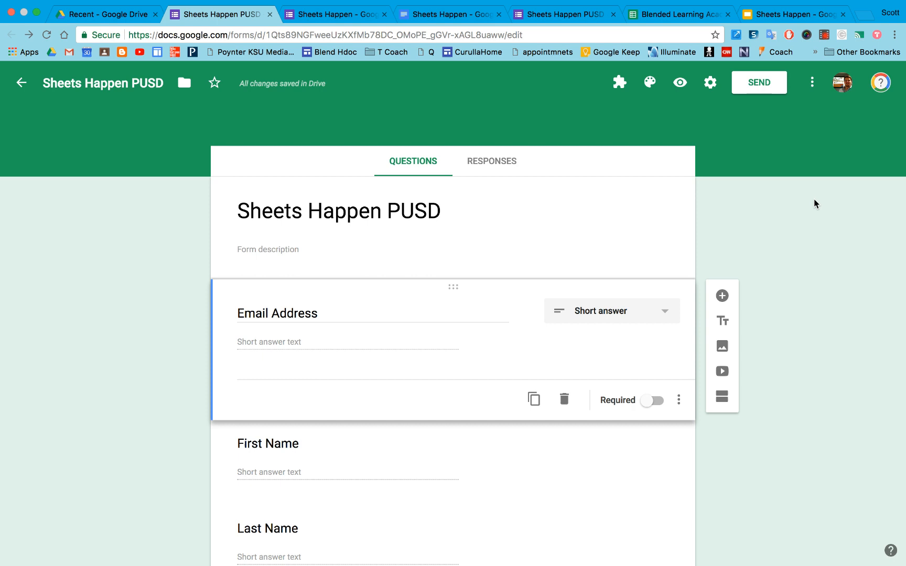
mouse_move(811, 82)
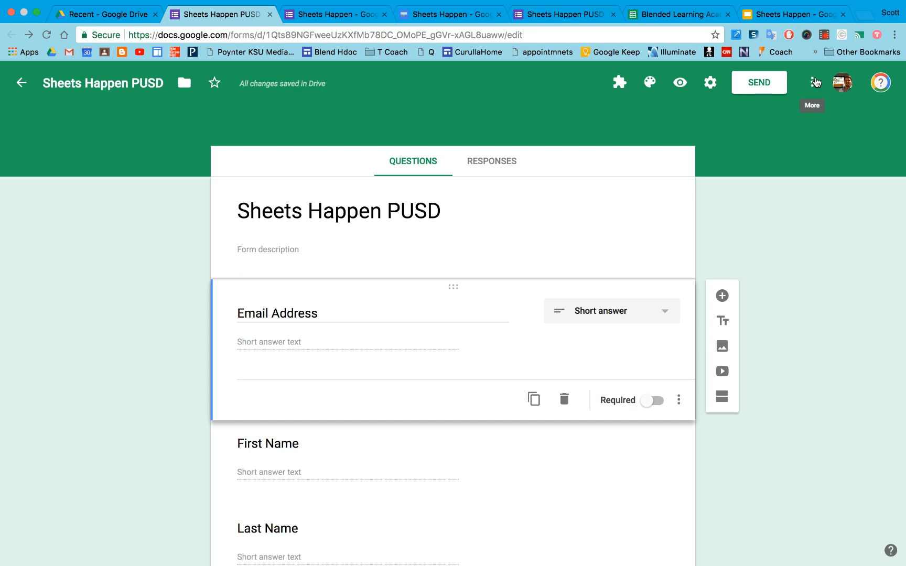
left_click(814, 82)
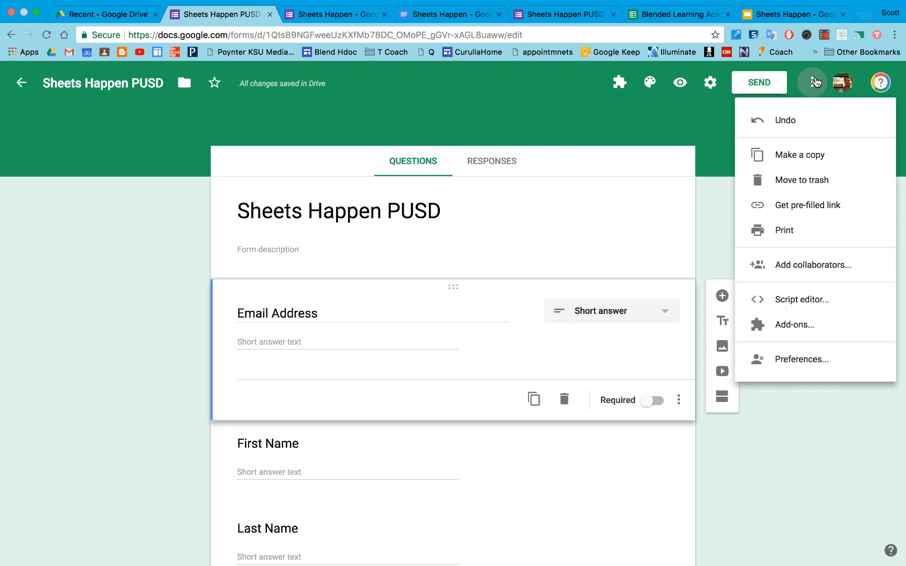
mouse_move(813, 264)
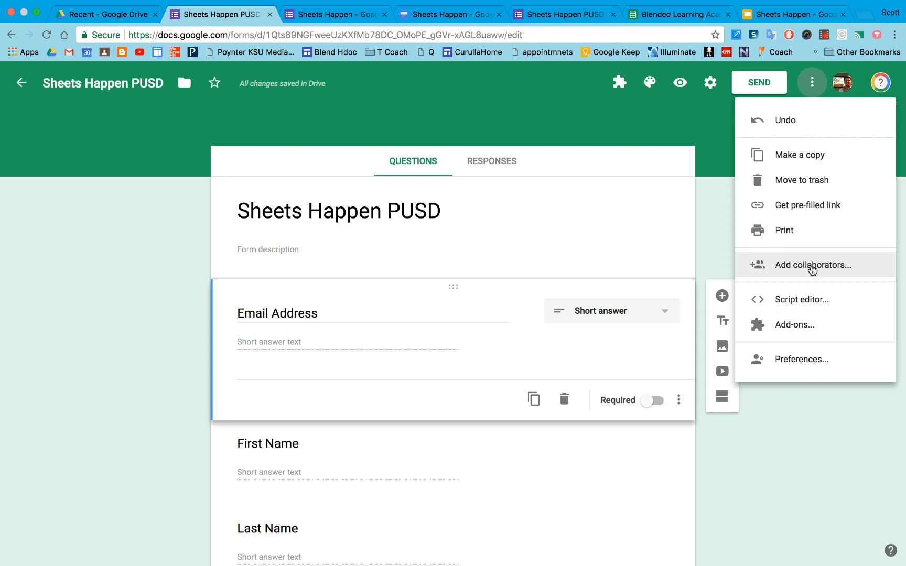
mouse_move(817, 273)
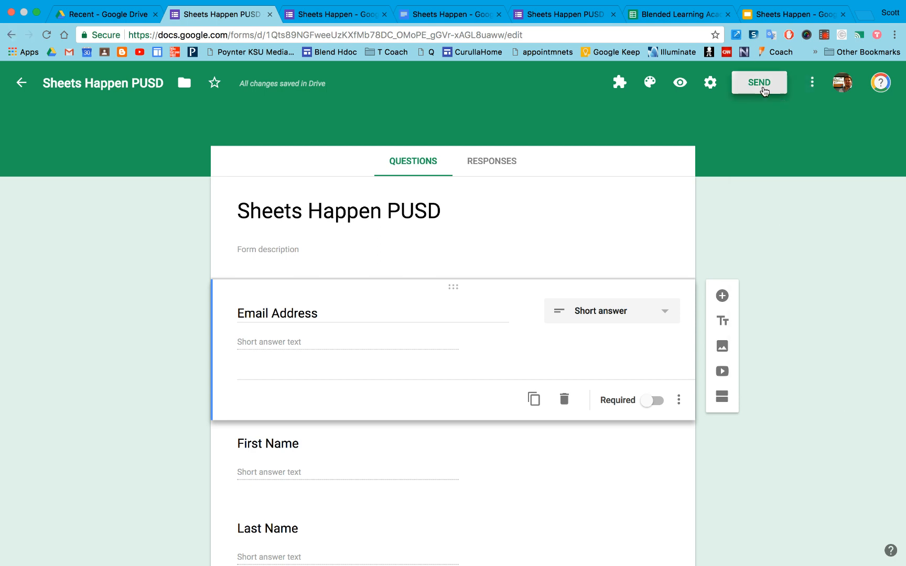
left_click(759, 83)
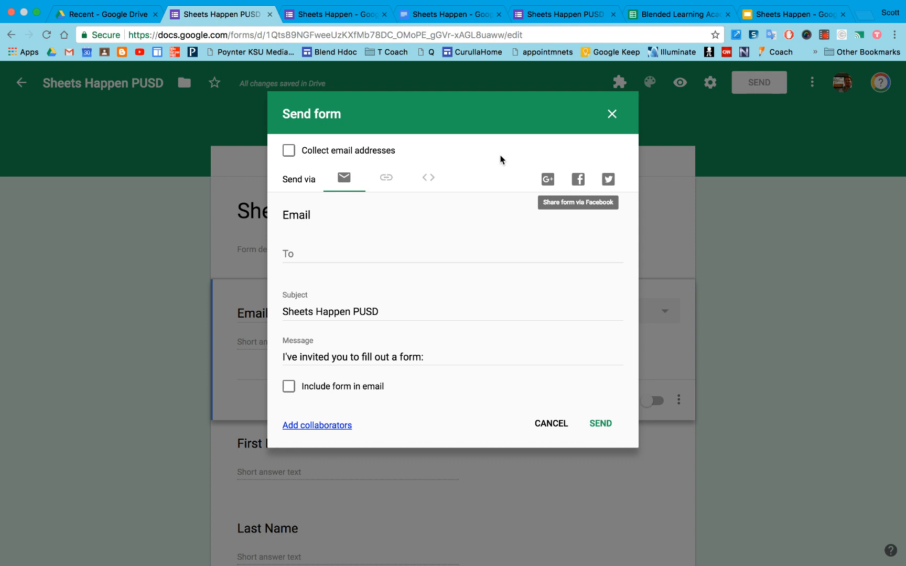
mouse_move(563, 132)
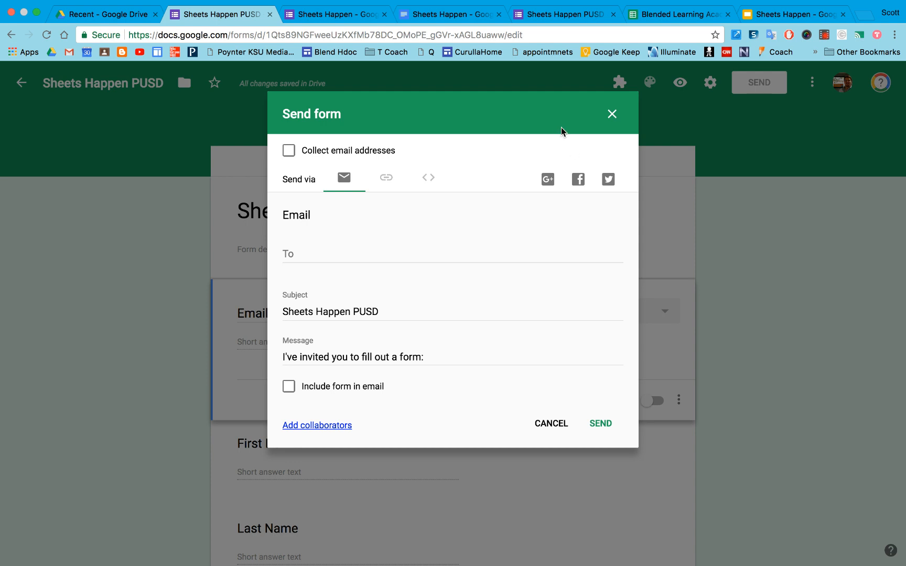
left_click(612, 115)
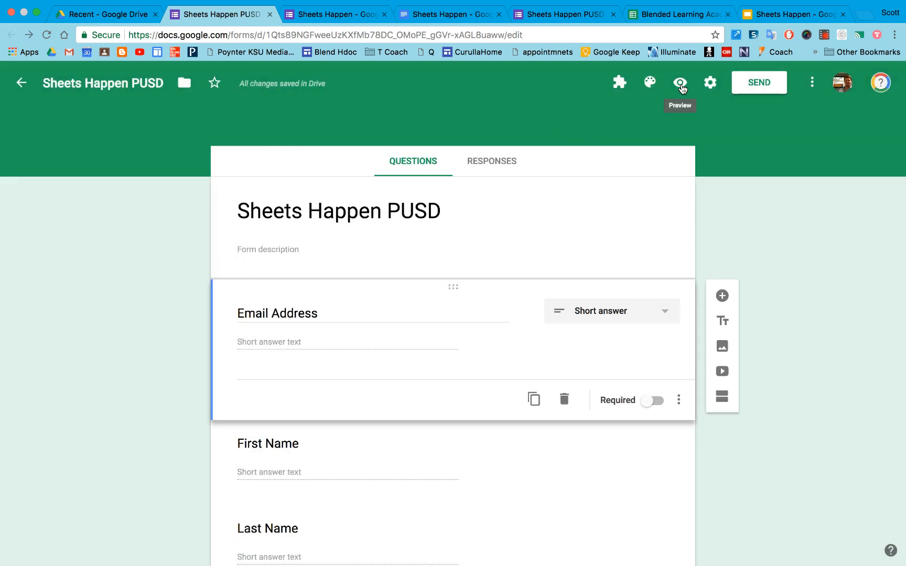
left_click(680, 82)
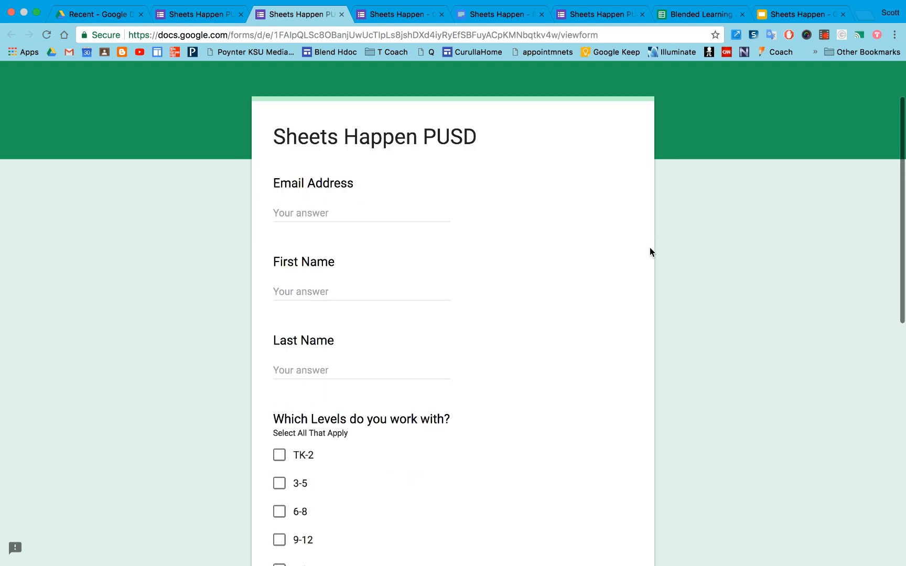
scroll("up", 3)
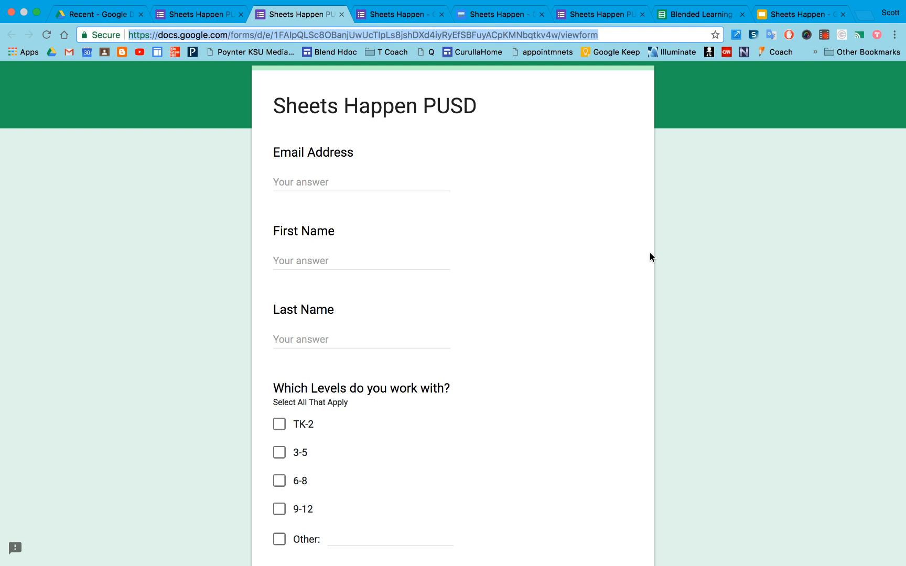
scroll("up", 3)
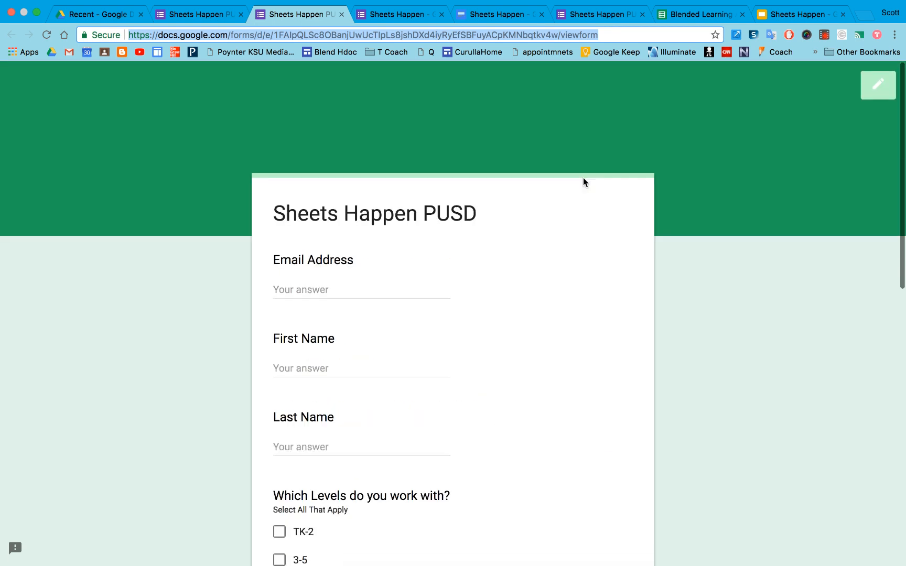
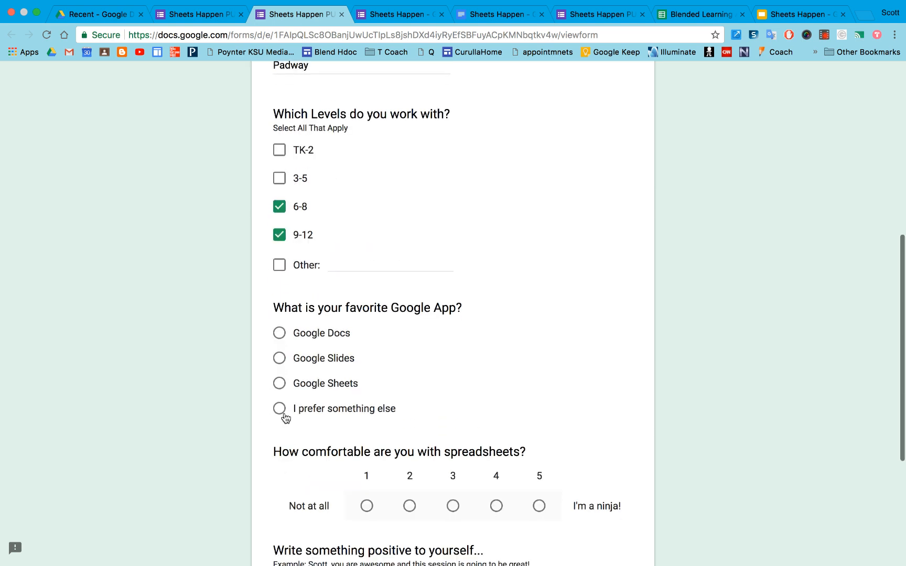
Answer the positive message question with 'Go Scot' and submit the test response.
left_click(280, 358)
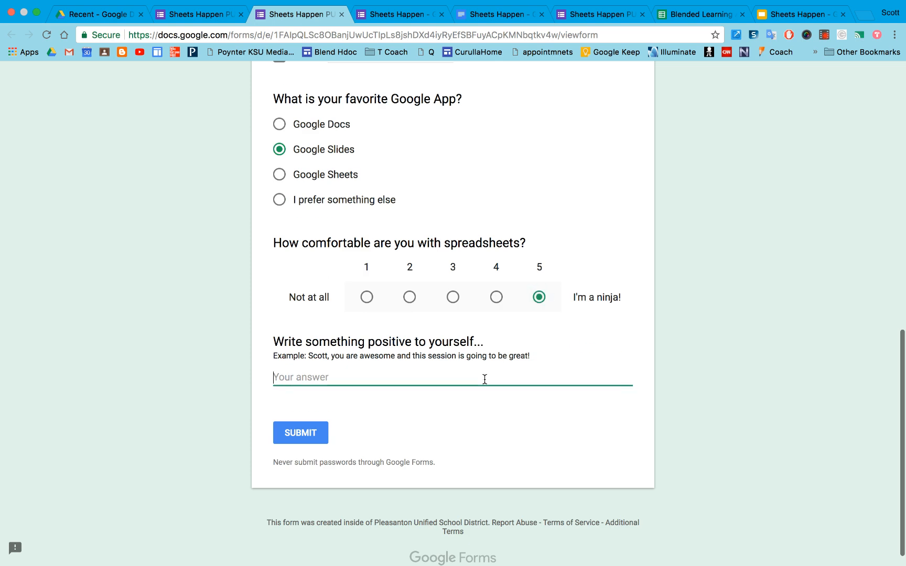
type("Go Scot")
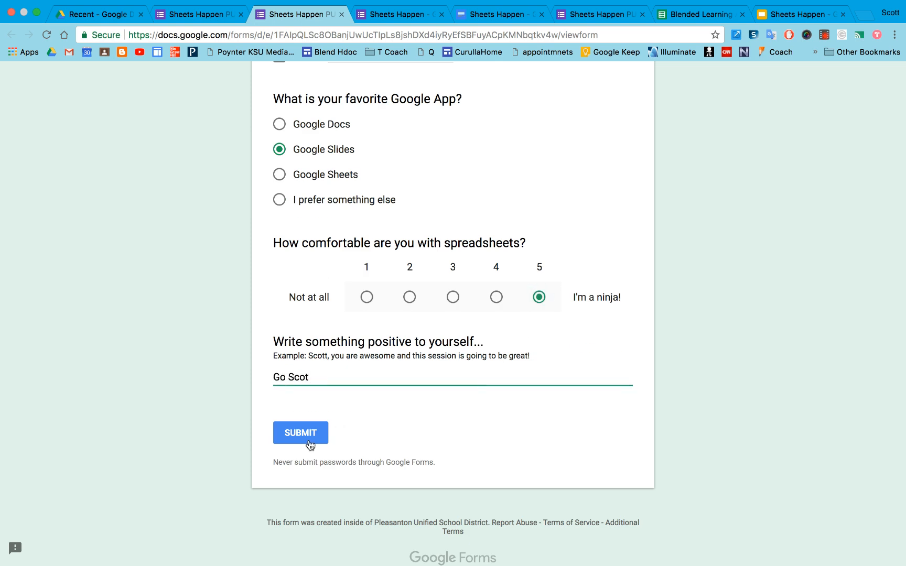
left_click(300, 433)
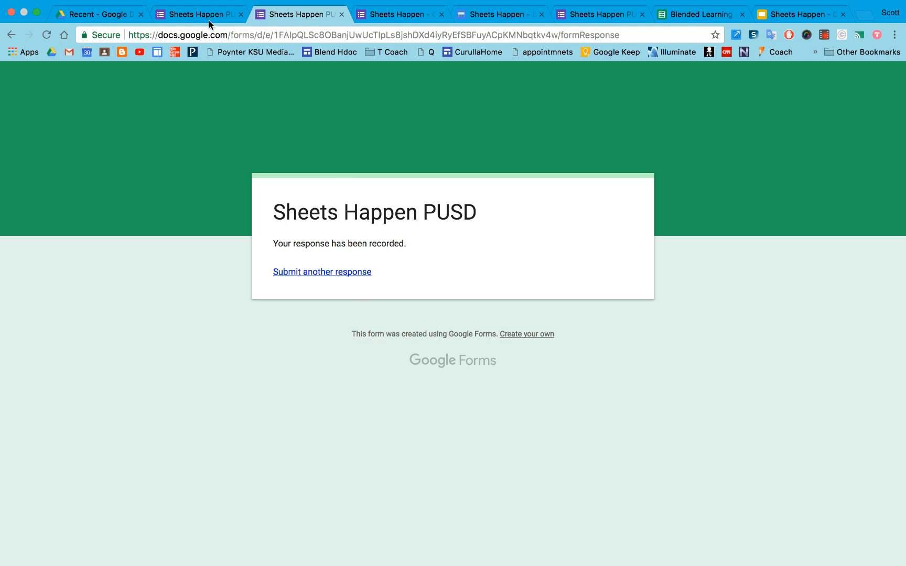
View the Responses summary showing 1 response with charts for levels, favorite app and comfort.
left_click(200, 14)
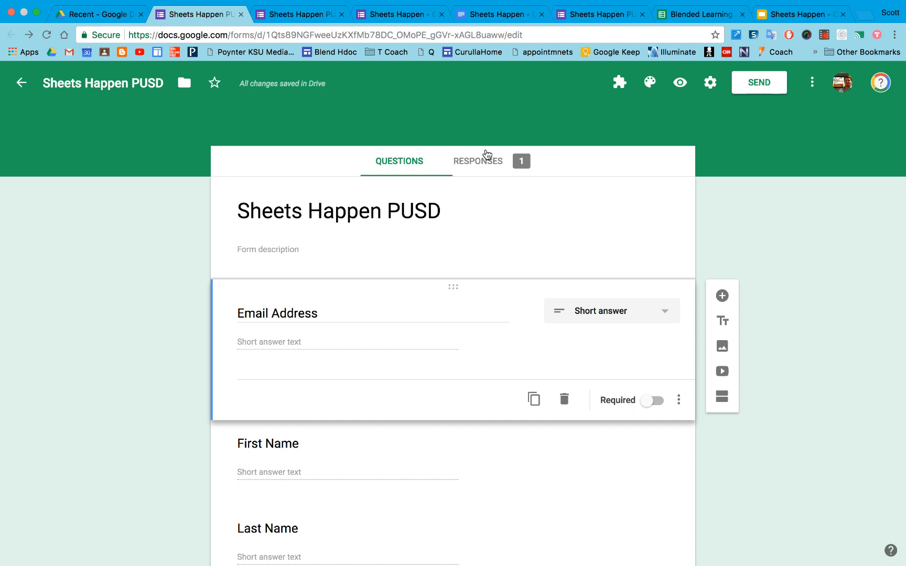
left_click(477, 161)
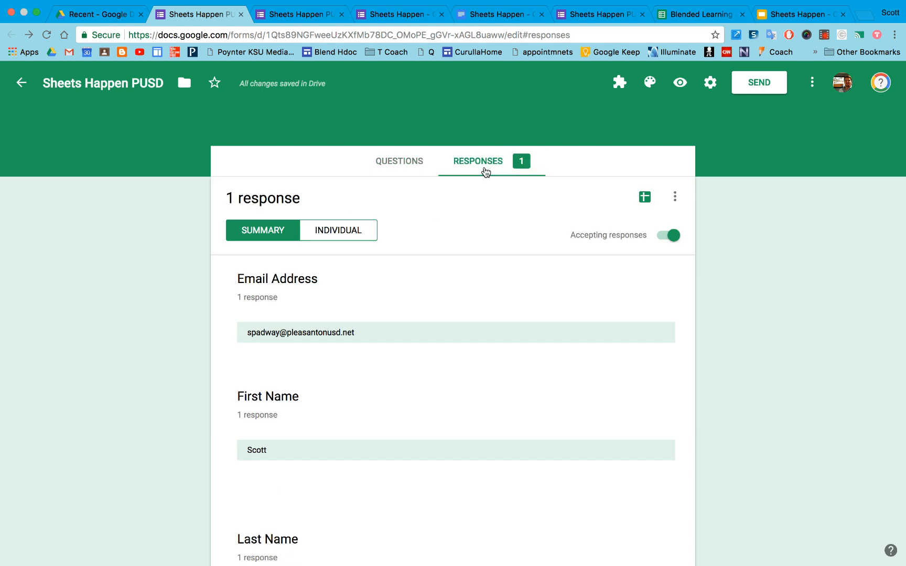
scroll("down", 3)
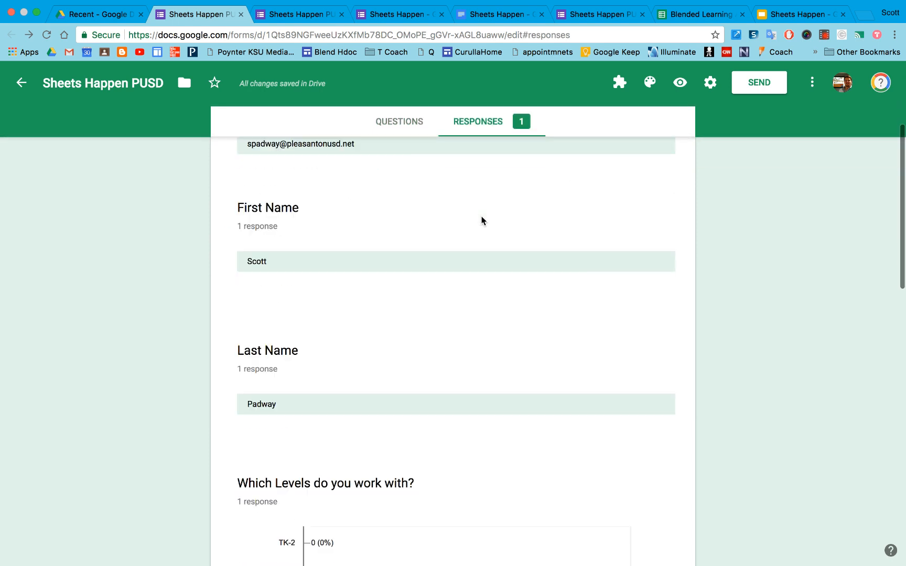
scroll("down", 3)
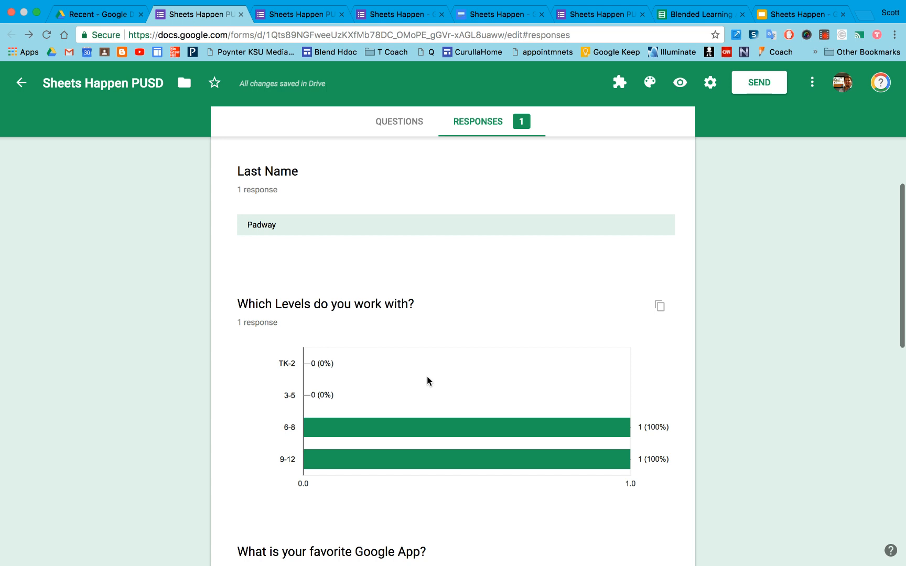
scroll("down", 3)
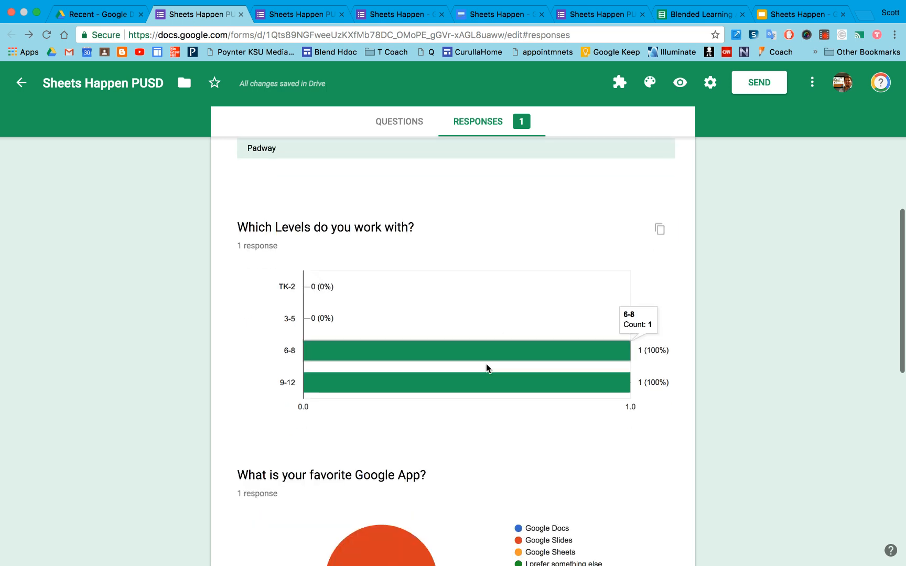
scroll("down", 3)
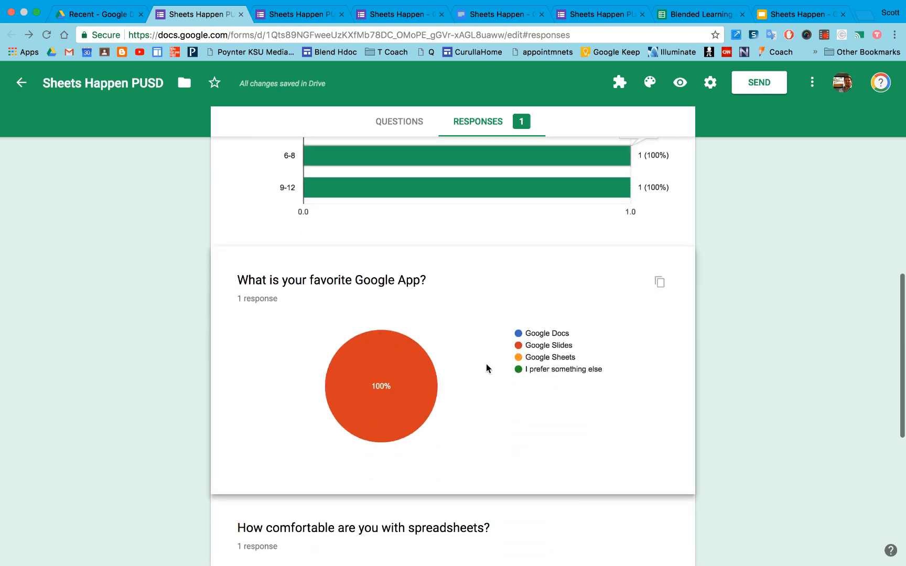
scroll("down", 3)
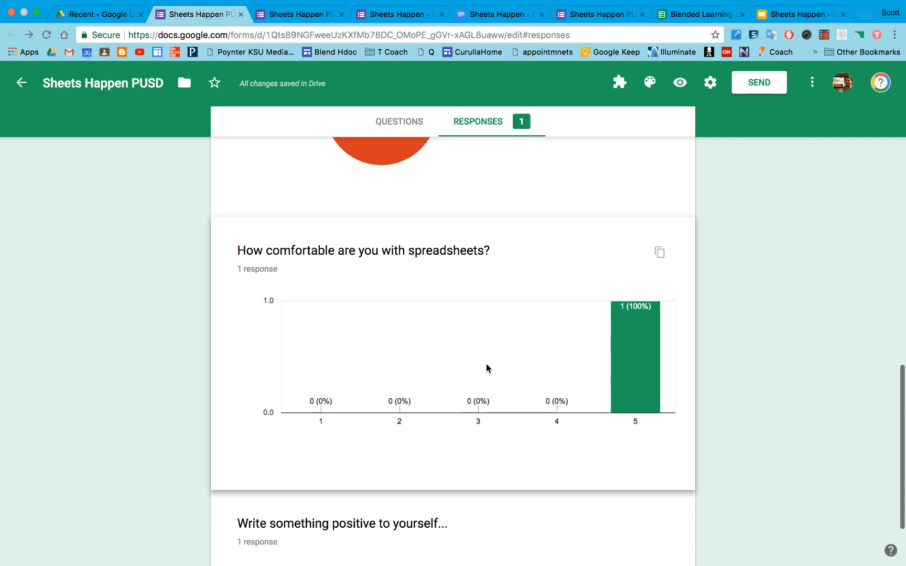
scroll("down", 3)
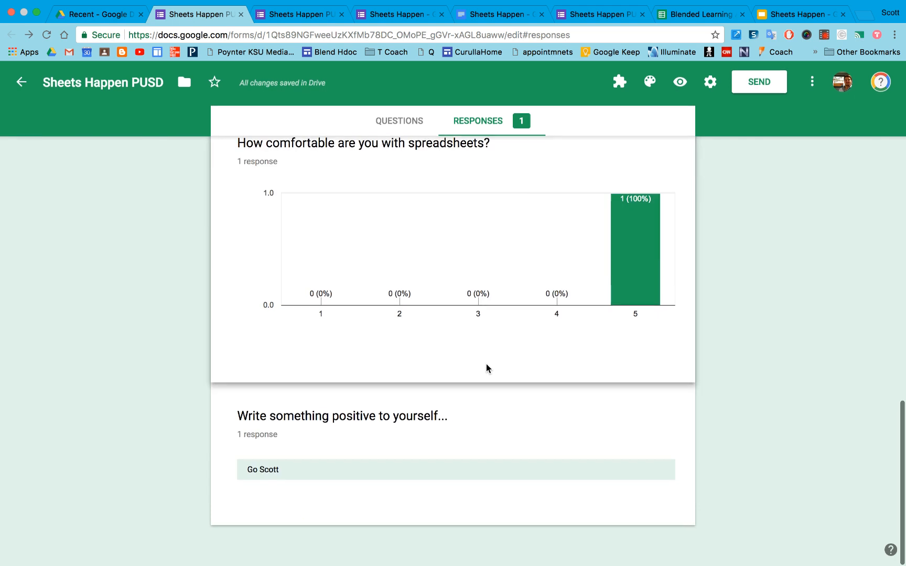
scroll("up", 3)
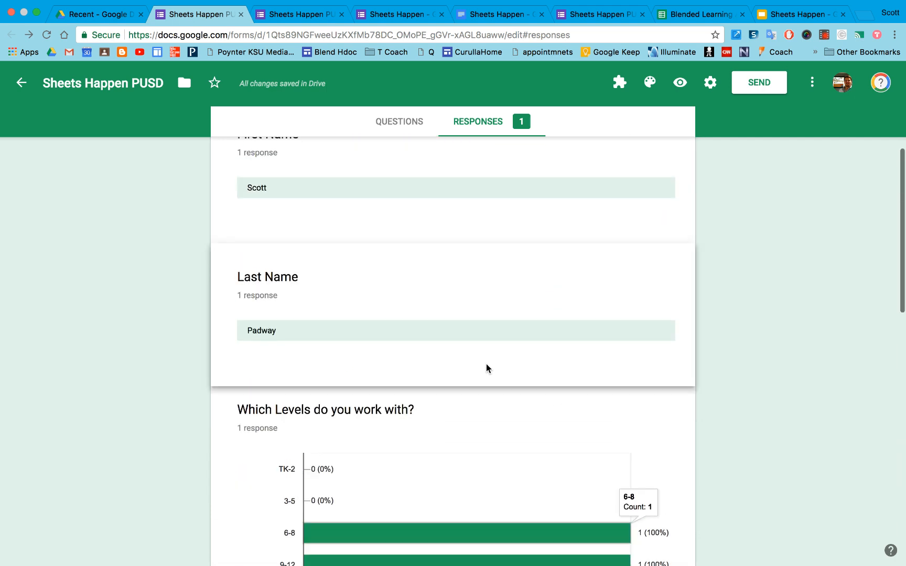
scroll("up", 3)
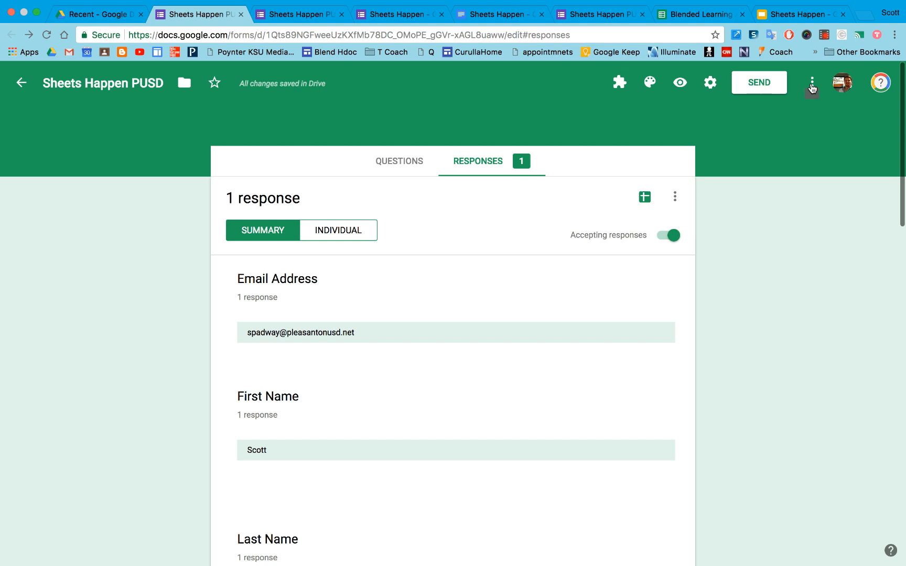
mouse_move(812, 83)
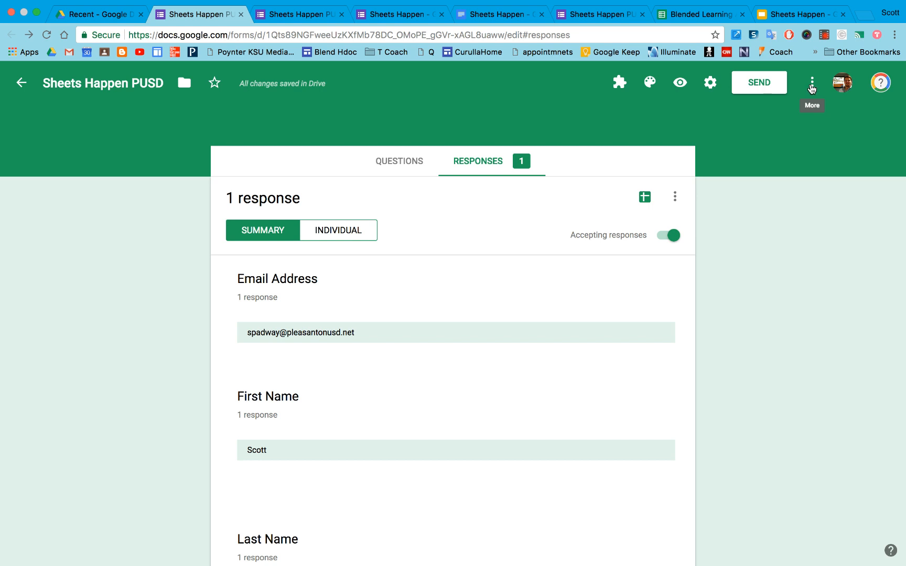
mouse_move(644, 196)
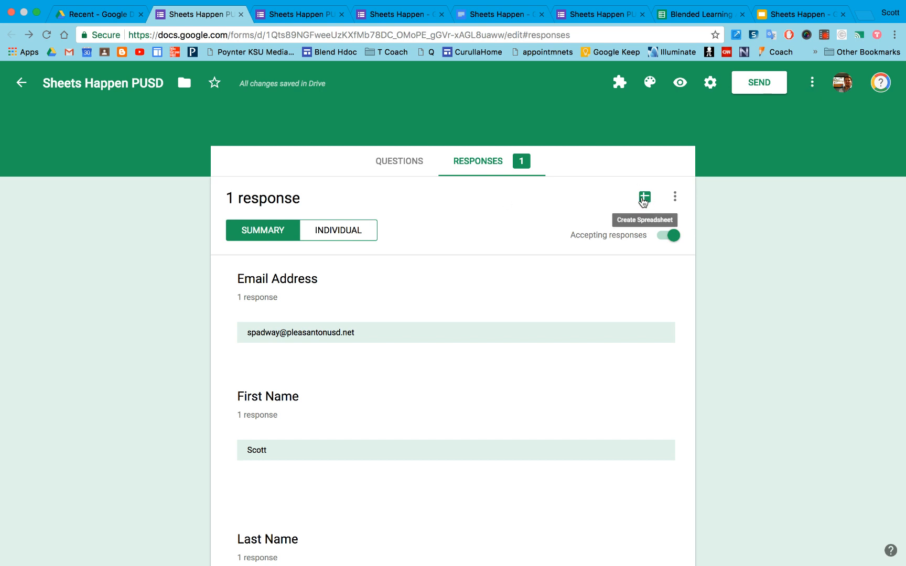
mouse_move(644, 196)
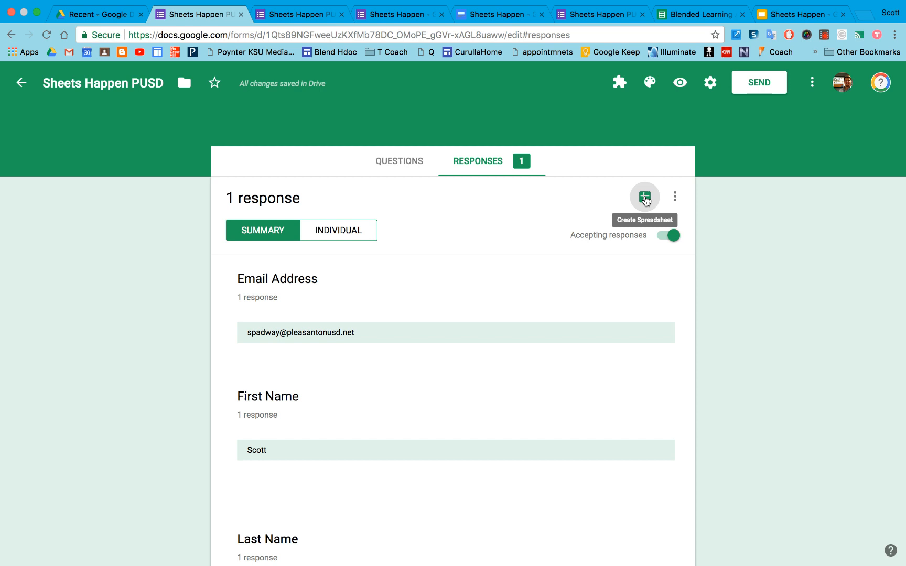
left_click(643, 196)
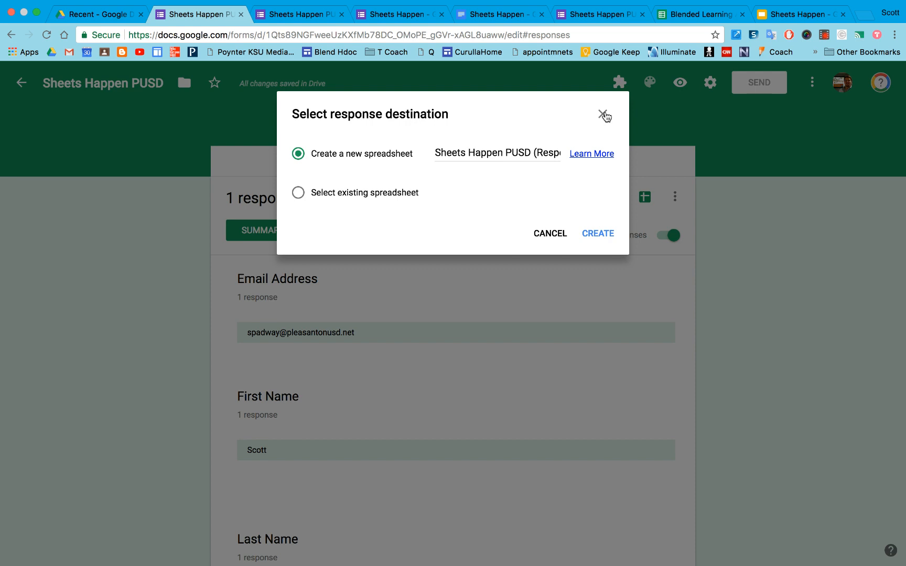
left_click(604, 115)
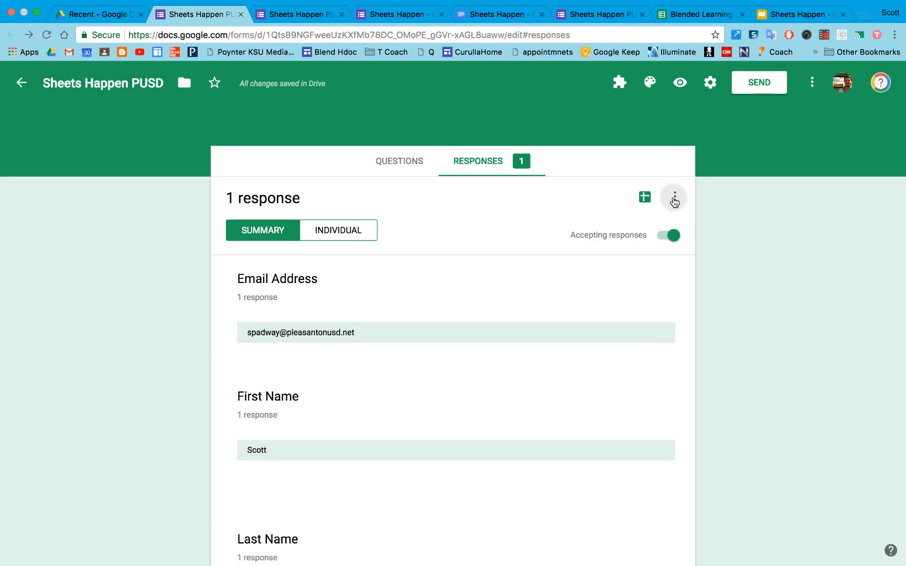
left_click(673, 198)
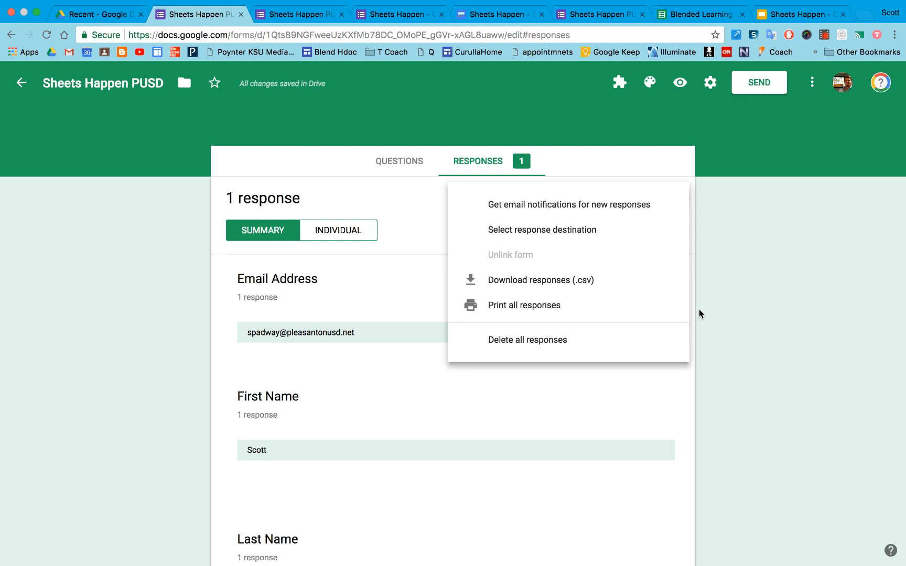
left_click(728, 287)
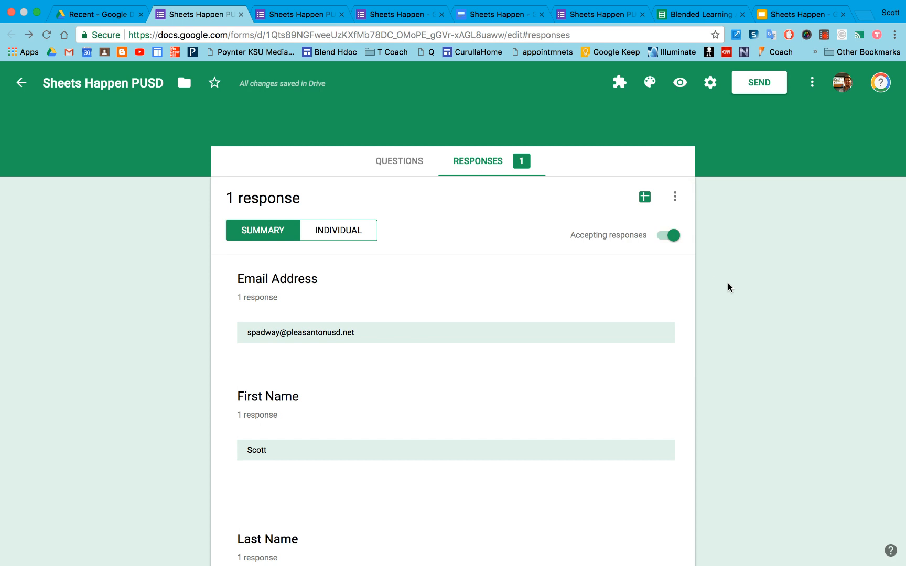
mouse_move(715, 204)
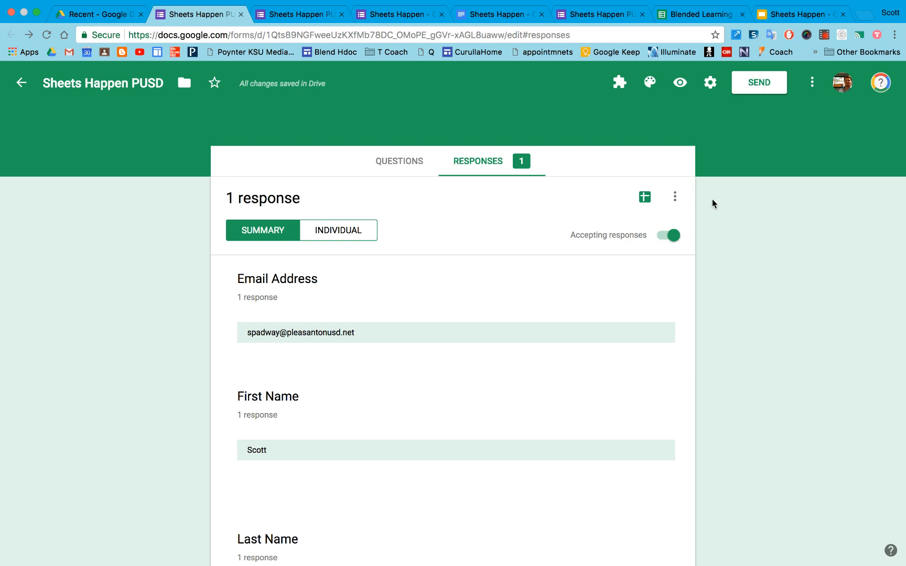